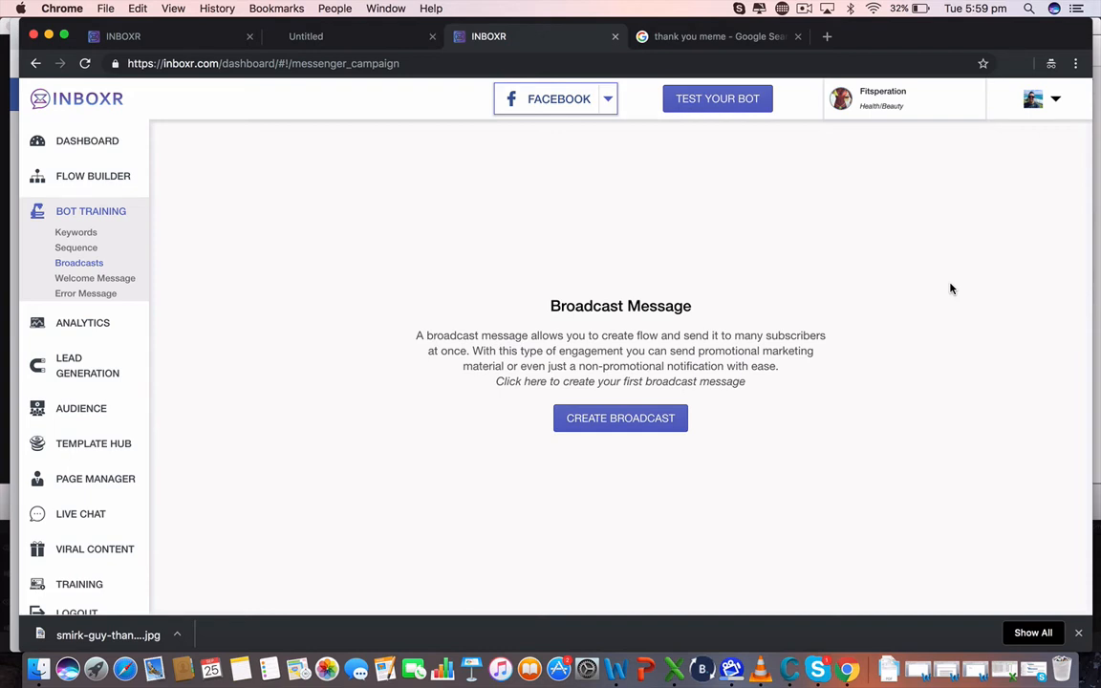
{"action": "mouse_move", "coordinate": [800, 354]}
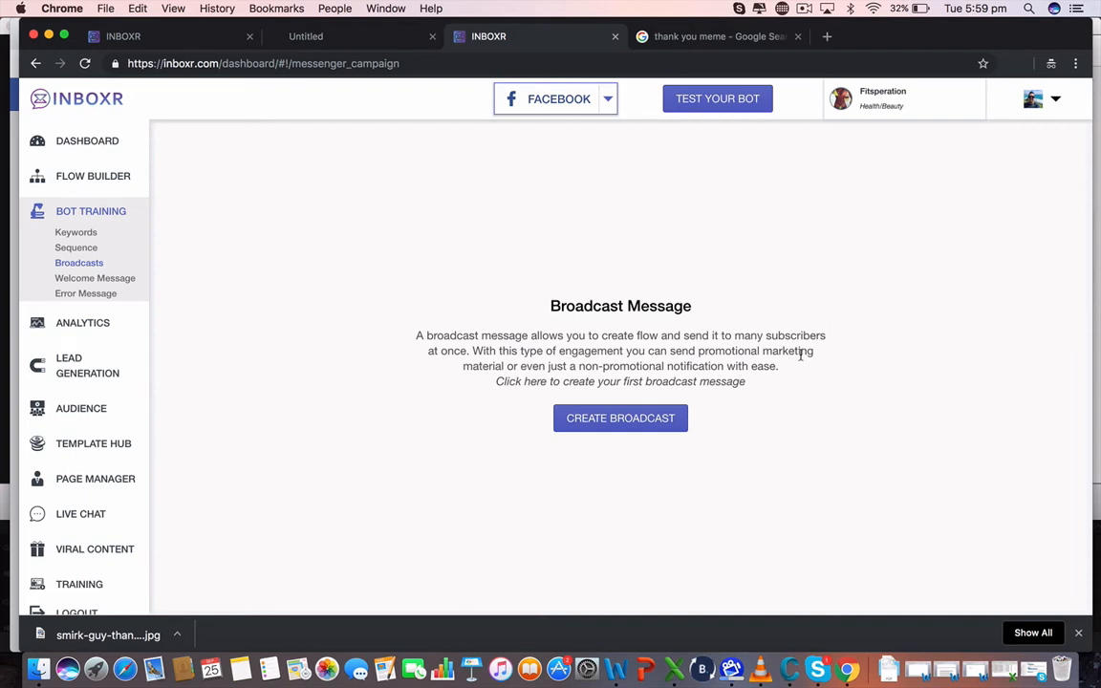
{"action": "mouse_move", "coordinate": [735, 371]}
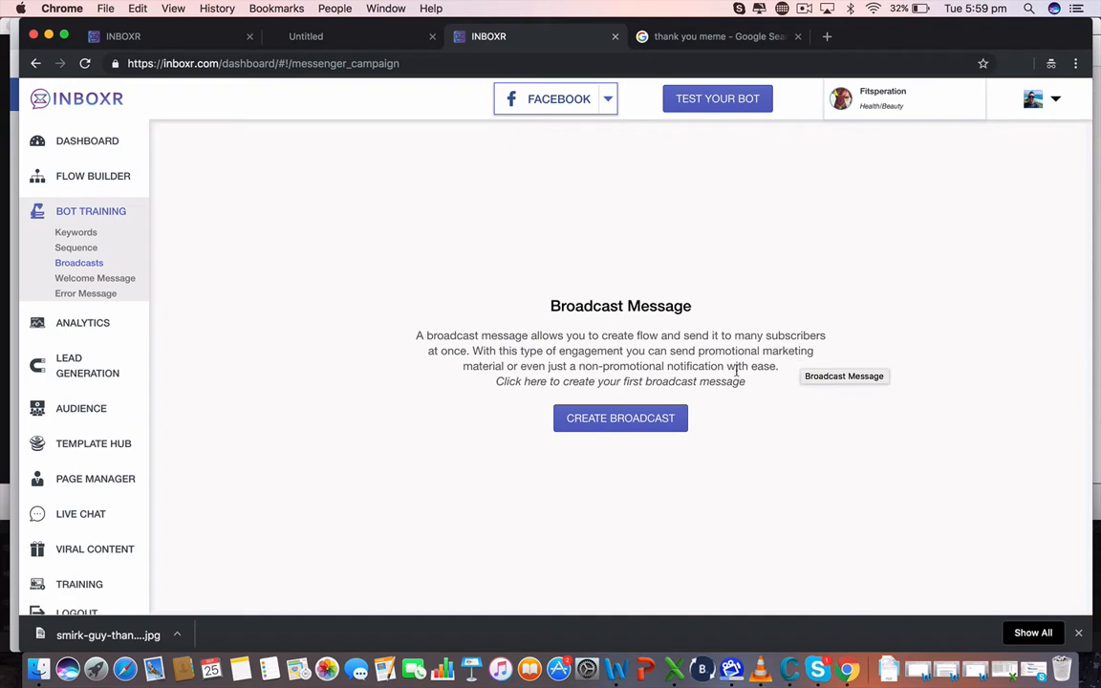
Step: Start creating the first broadcast from the empty Broadcasts page
{"action": "left_click", "coordinate": [619, 416]}
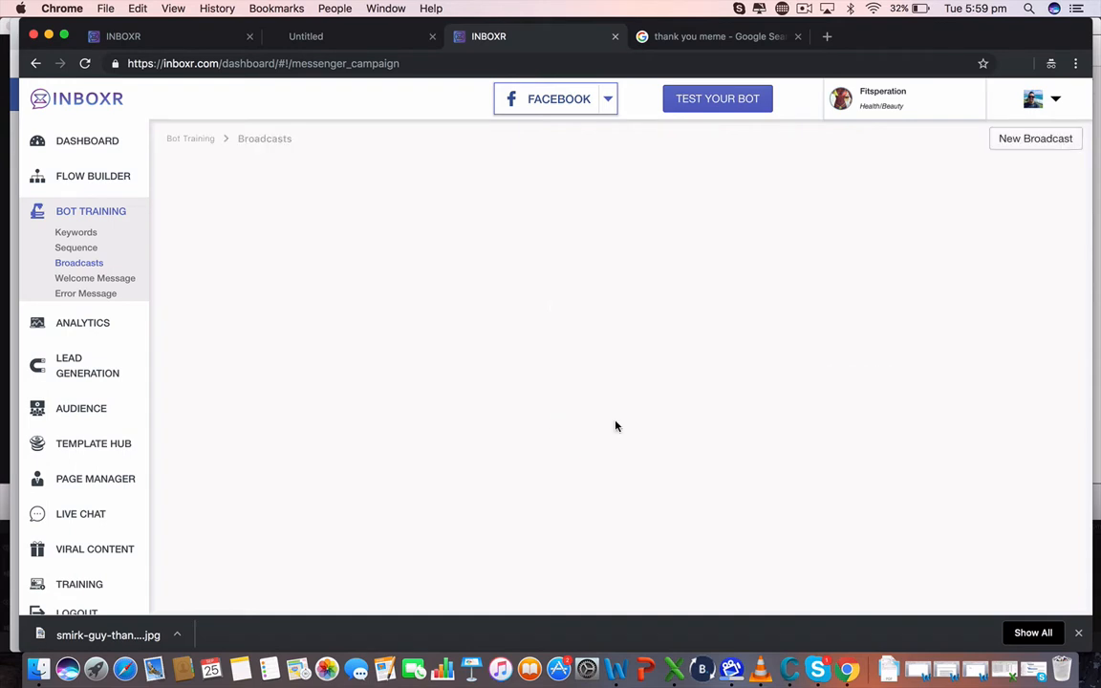
Step: Begin a new broadcast campaign and title it 'value 1'
{"action": "left_click", "coordinate": [1035, 138]}
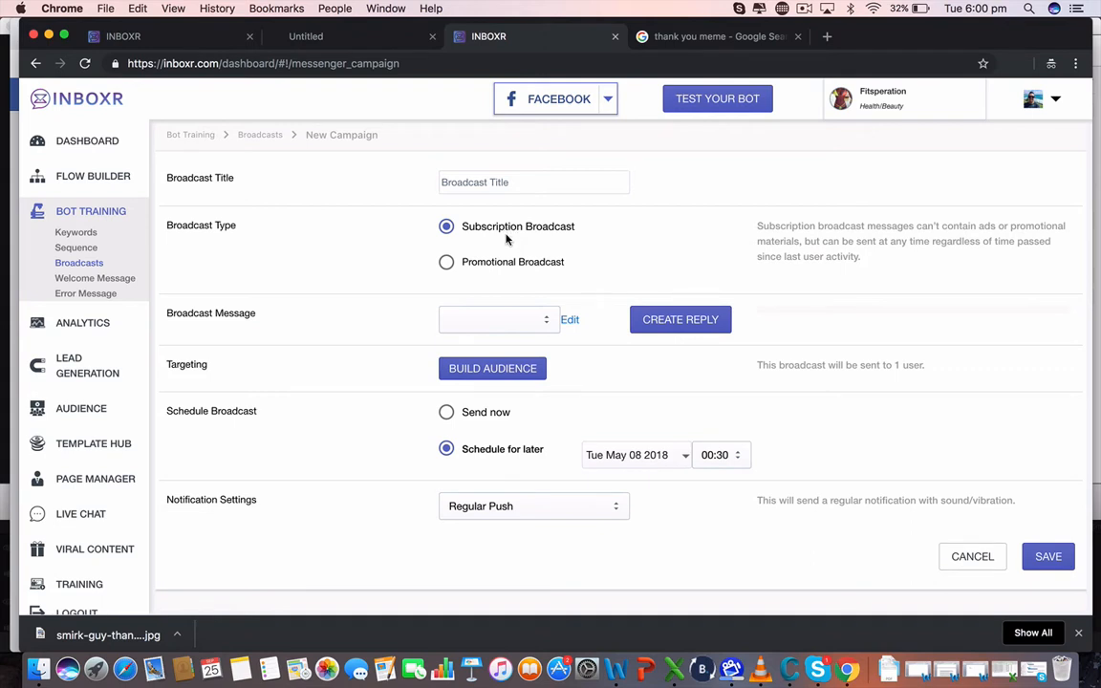
{"action": "mouse_move", "coordinate": [519, 195]}
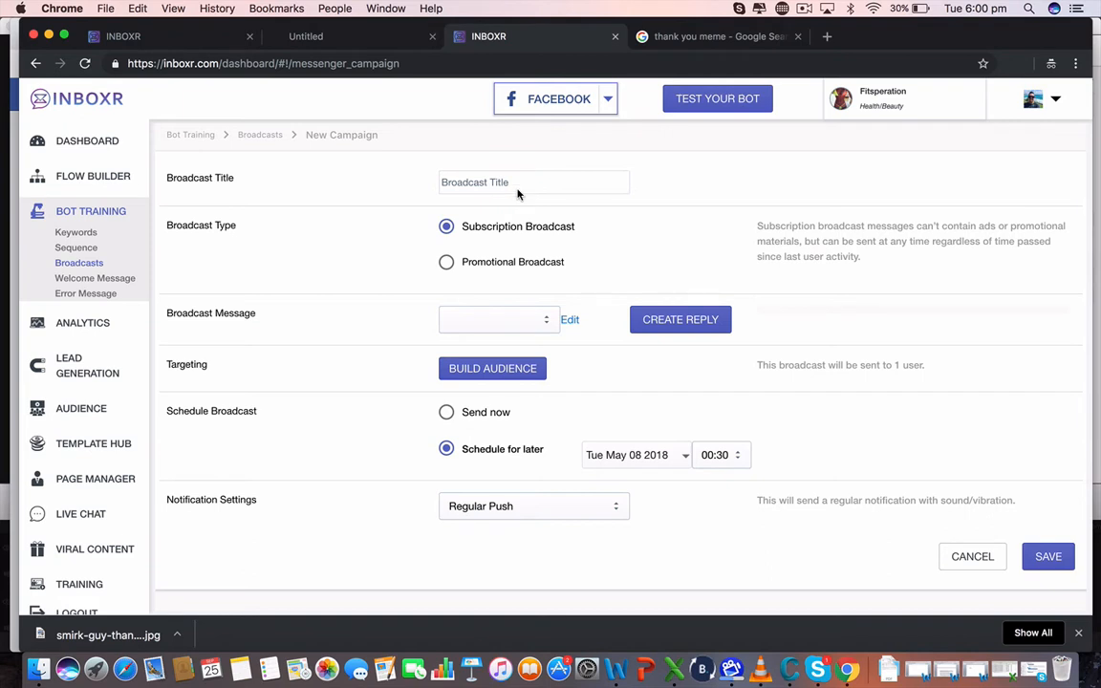
{"action": "left_click", "coordinate": [533, 184]}
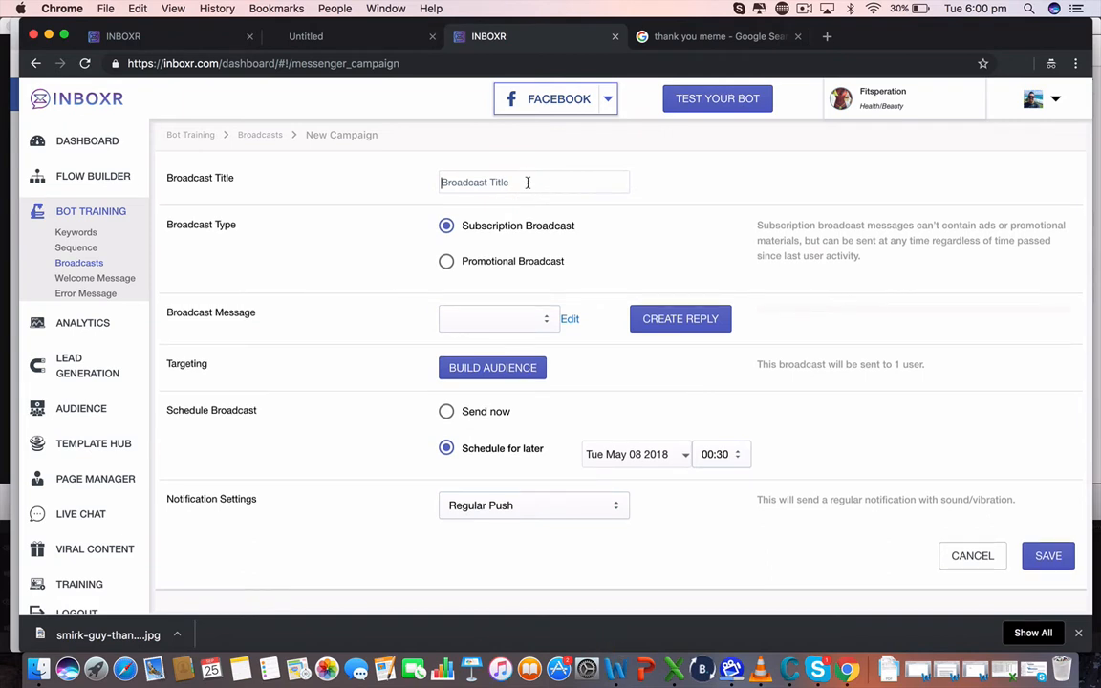
{"action": "type", "text": "vl"}
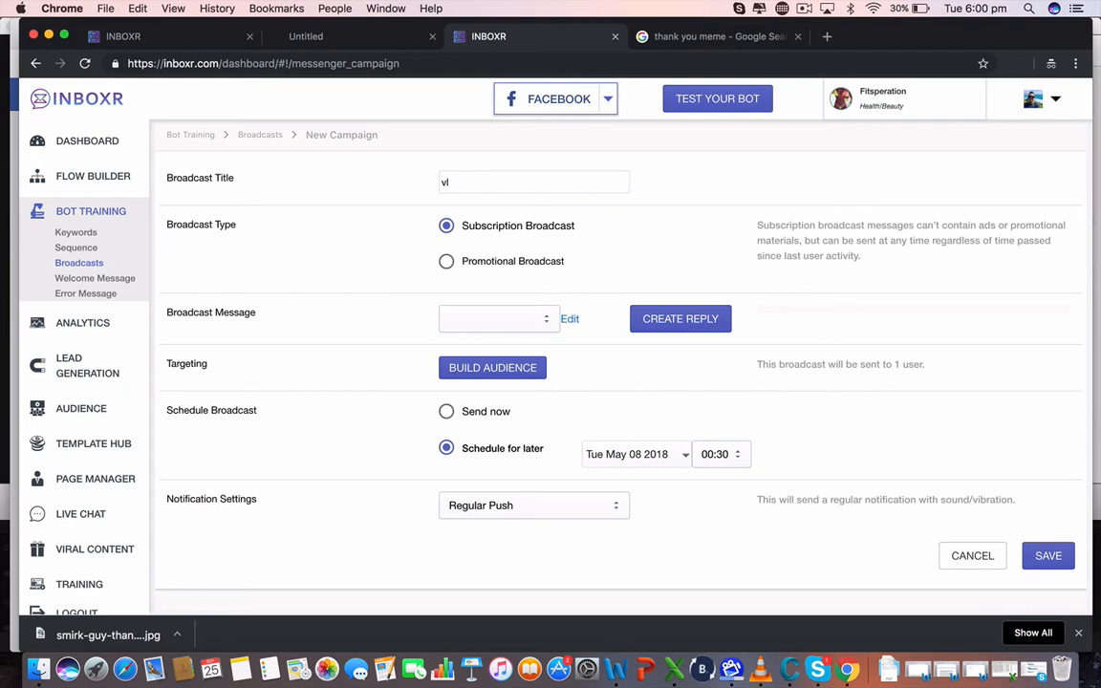
{"action": "type", "text": "value 1"}
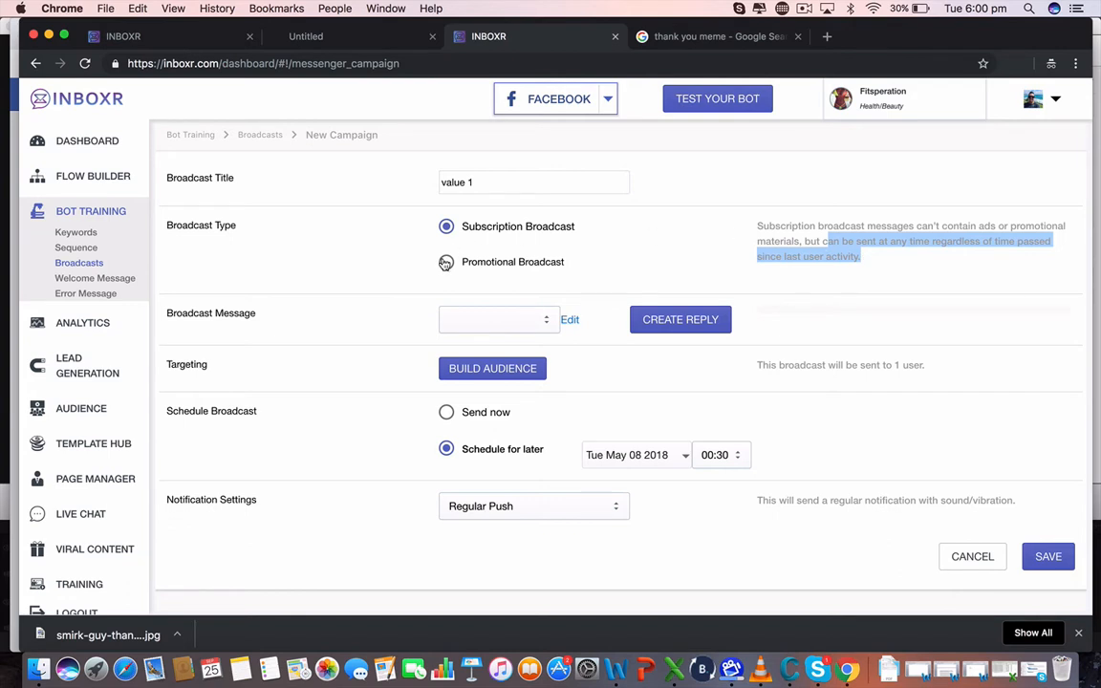
{"action": "left_click", "coordinate": [445, 262]}
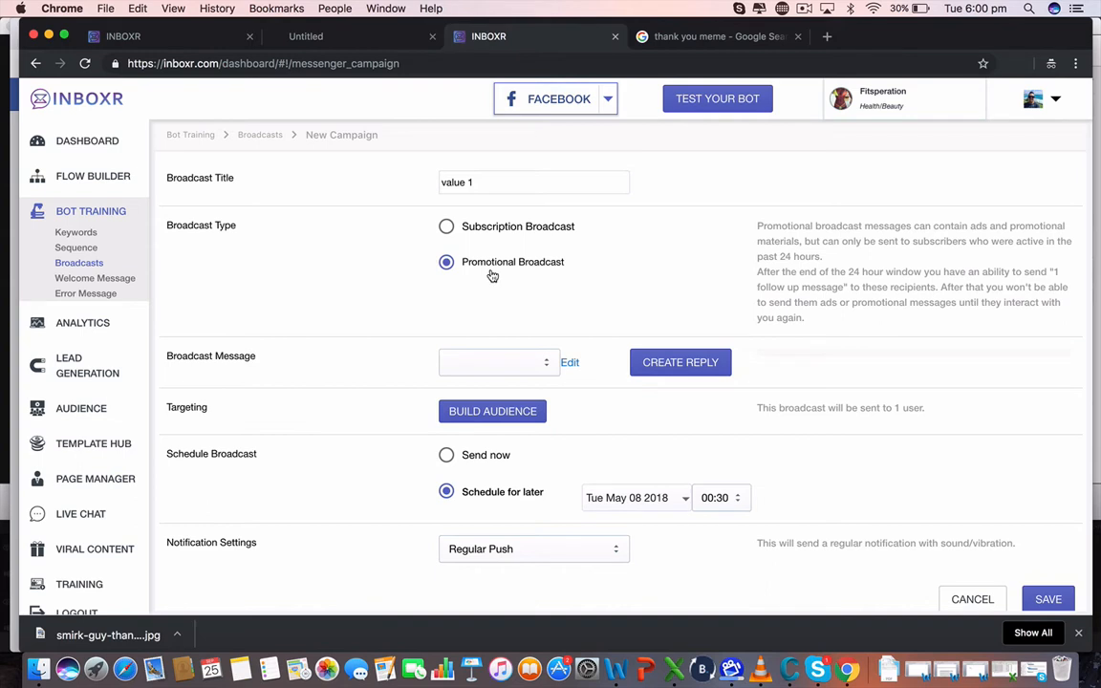
{"action": "mouse_move", "coordinate": [971, 244]}
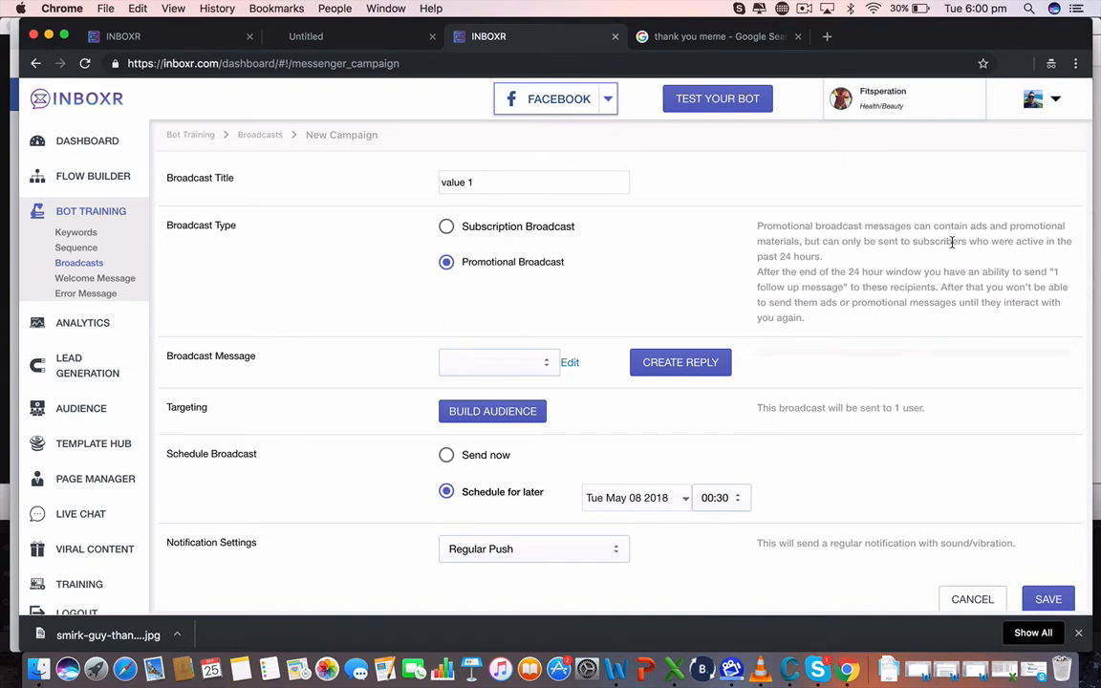
{"action": "mouse_move", "coordinate": [872, 378]}
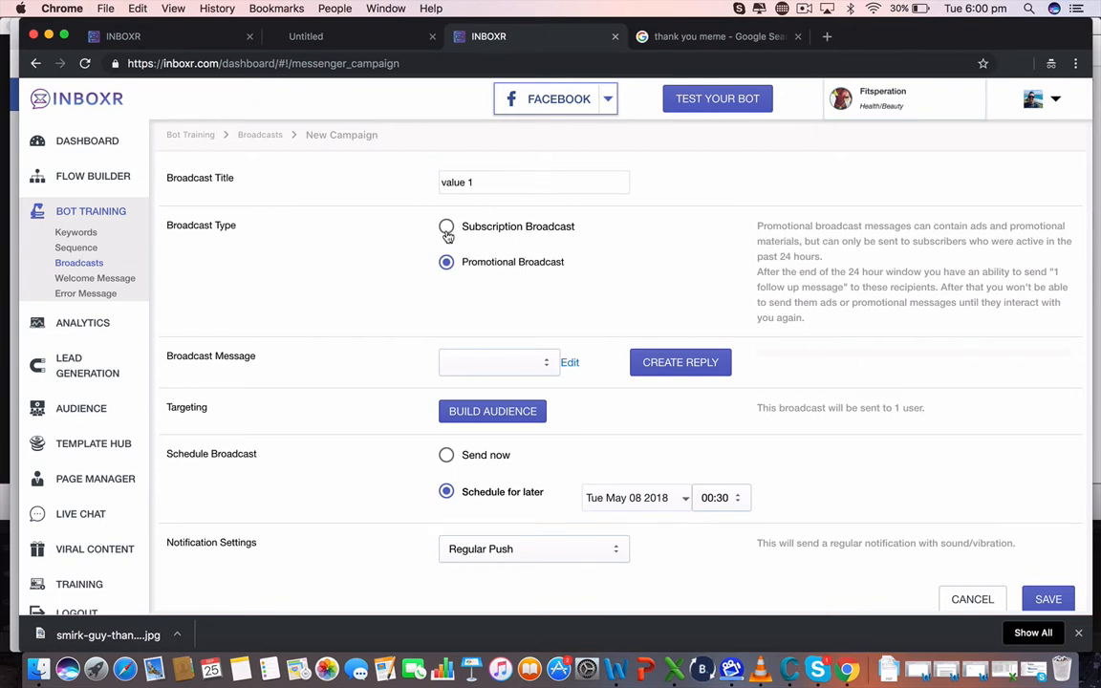
{"action": "left_click", "coordinate": [447, 229]}
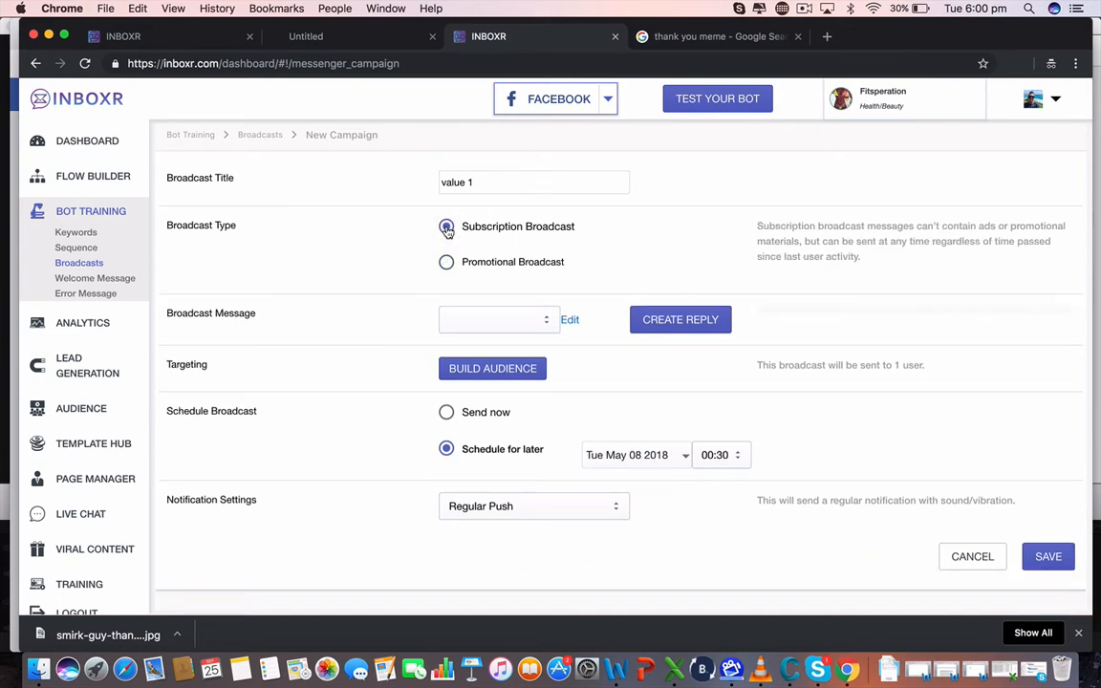
{"action": "left_click", "coordinate": [447, 261]}
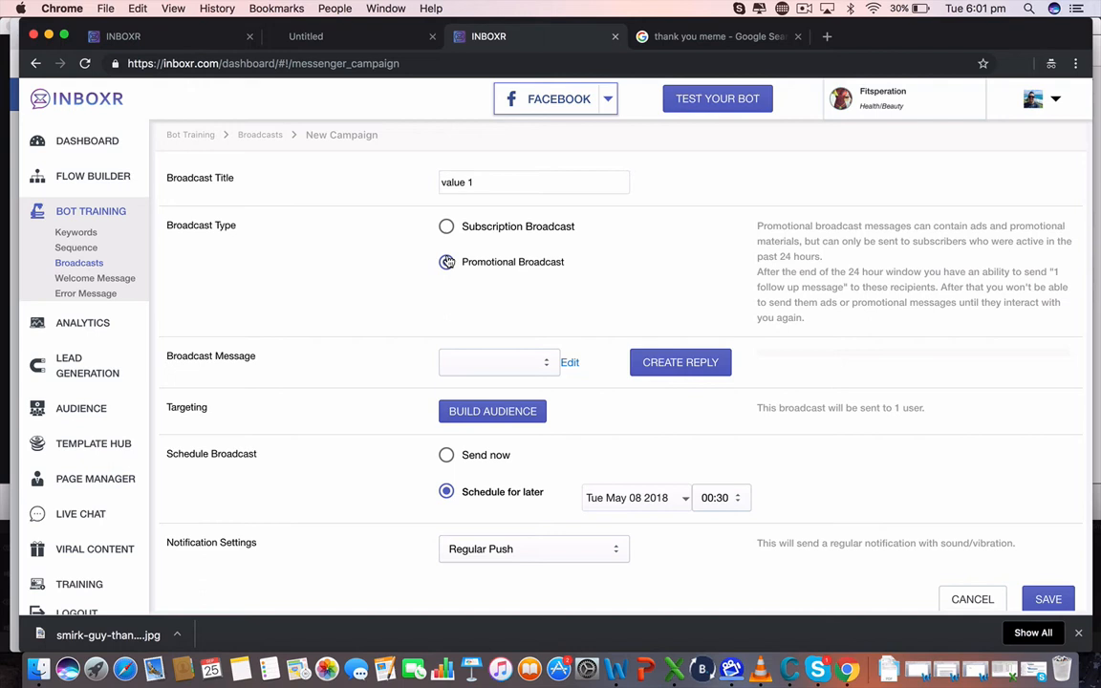
{"action": "left_click", "coordinate": [447, 260]}
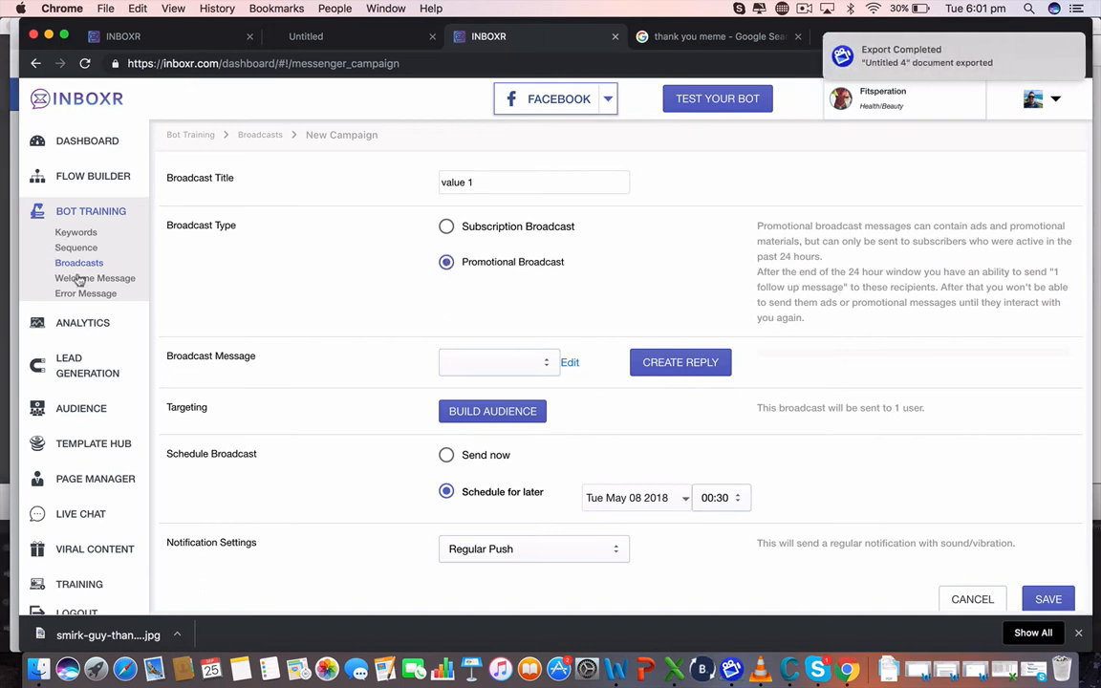
{"action": "mouse_move", "coordinate": [521, 245]}
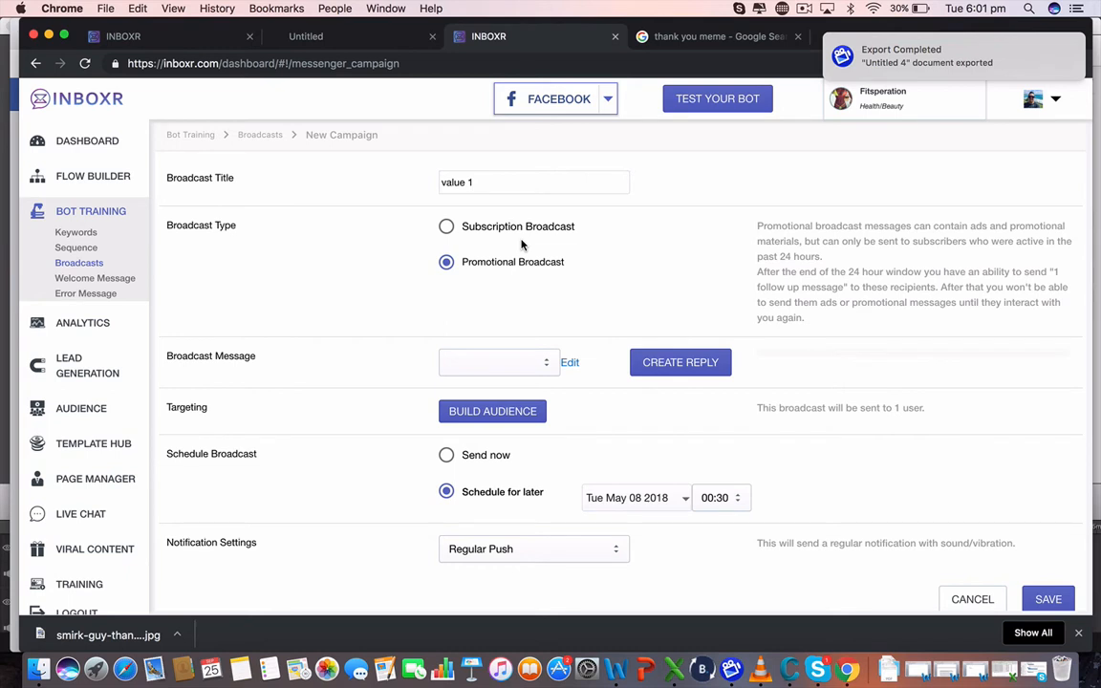
{"action": "left_click", "coordinate": [447, 225]}
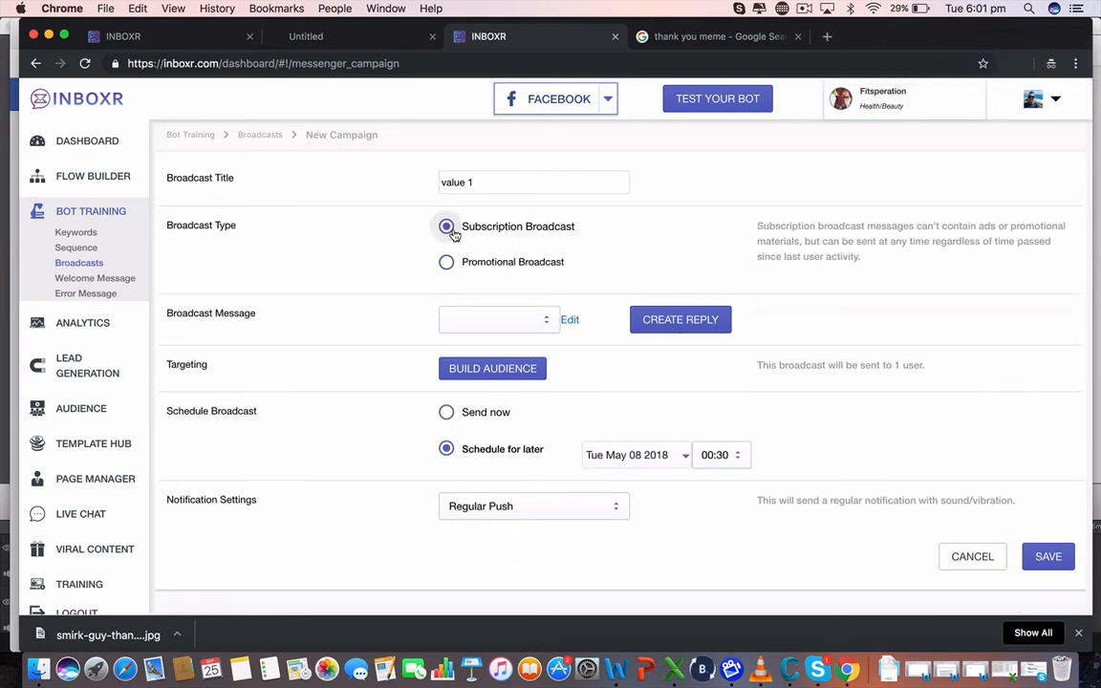
{"action": "left_click", "coordinate": [445, 225]}
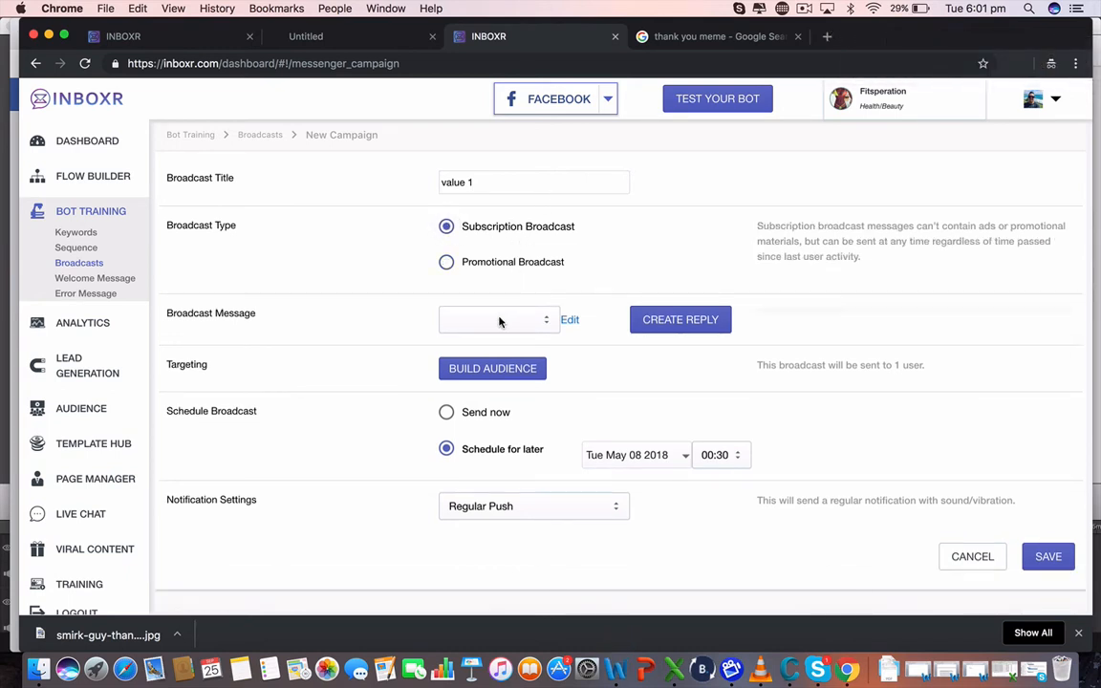
Step: Create a new reply message titled 'value message fitness'
{"action": "left_click", "coordinate": [497, 319]}
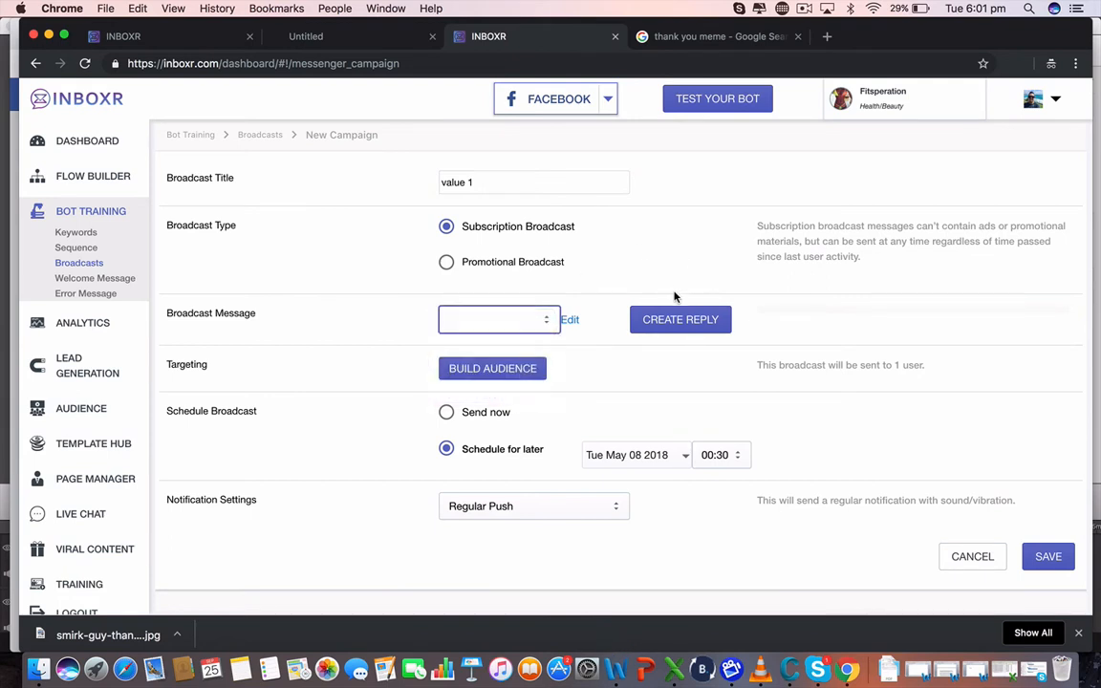
{"action": "left_click", "coordinate": [680, 319]}
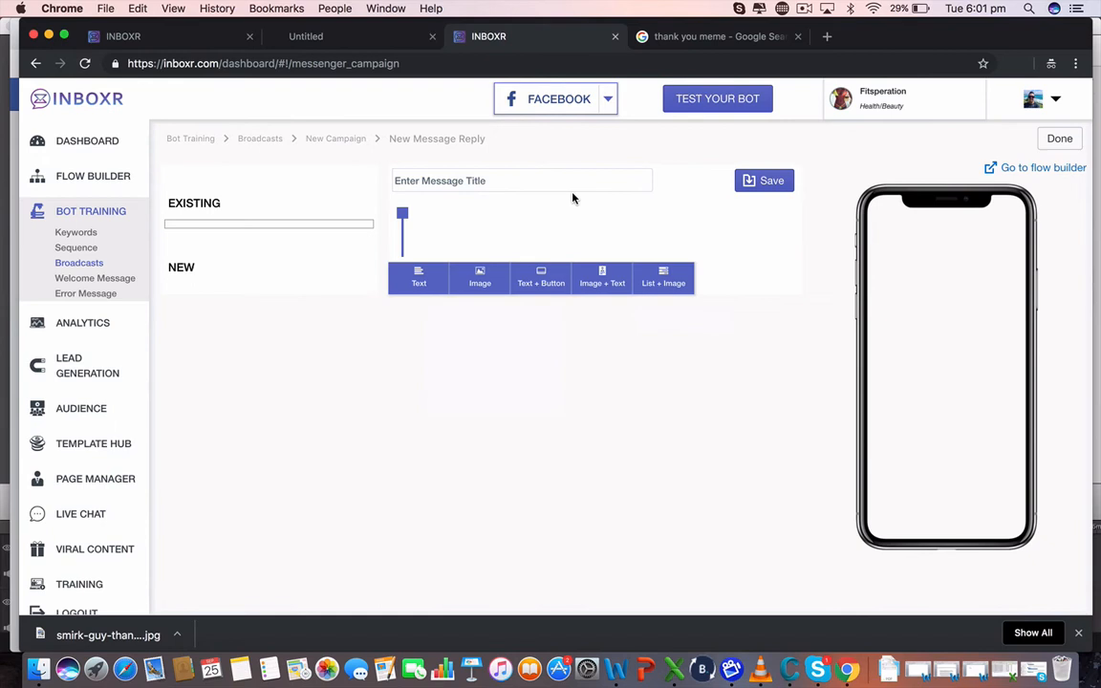
{"action": "type", "text": "Hey"}
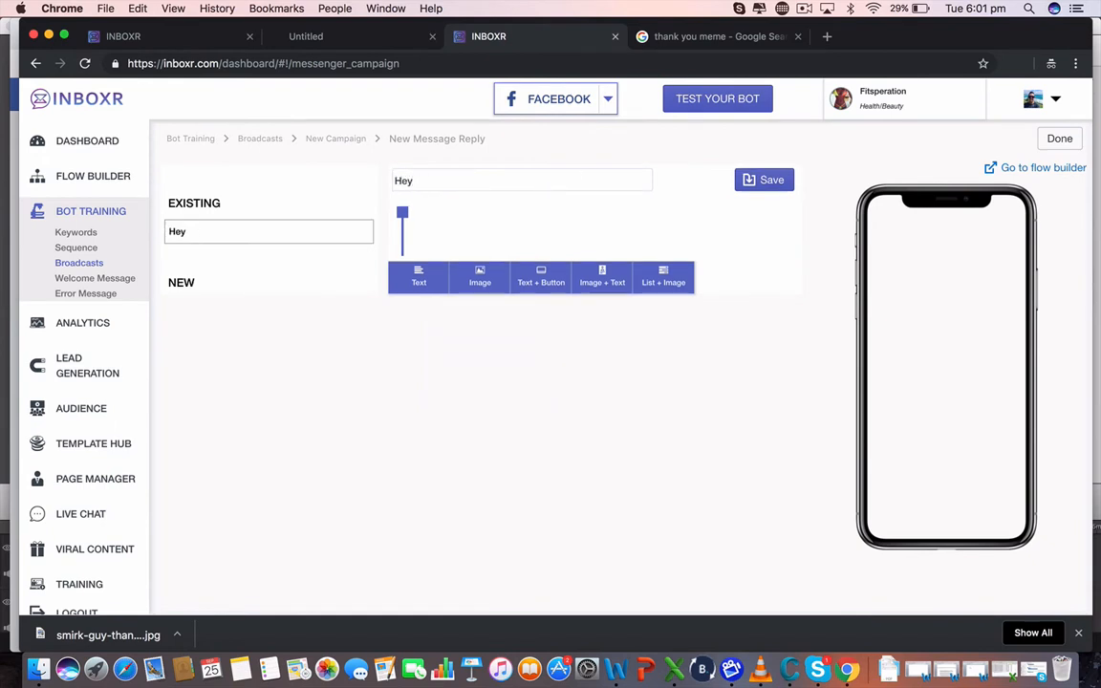
{"action": "type", "text": "valu"}
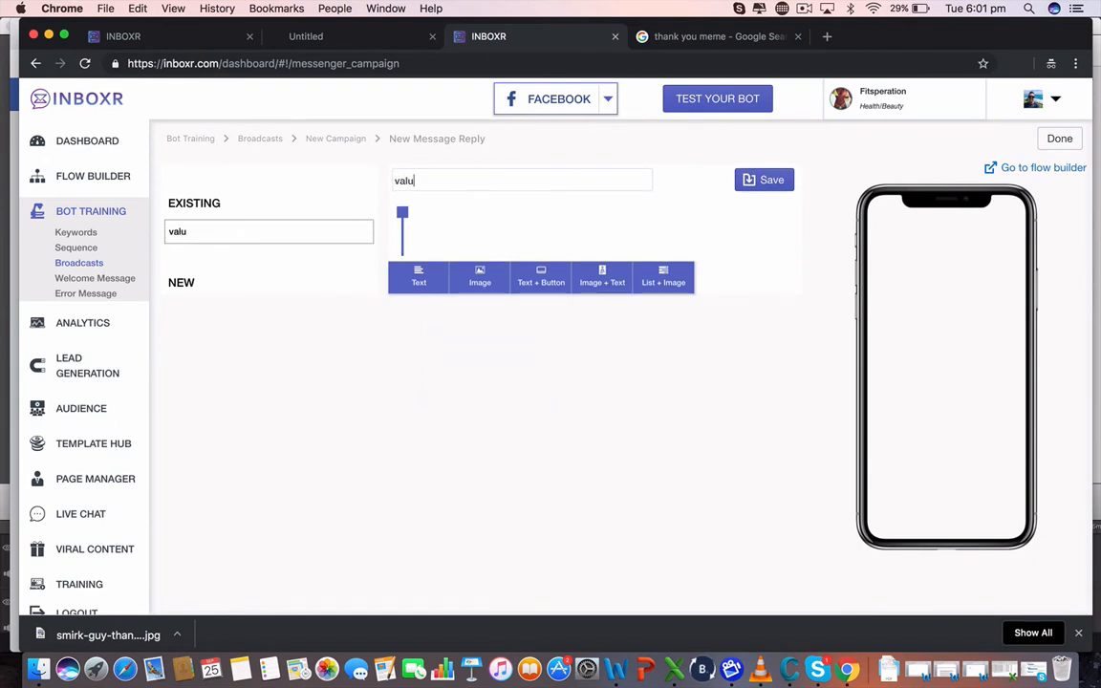
{"action": "type", "text": "e message"}
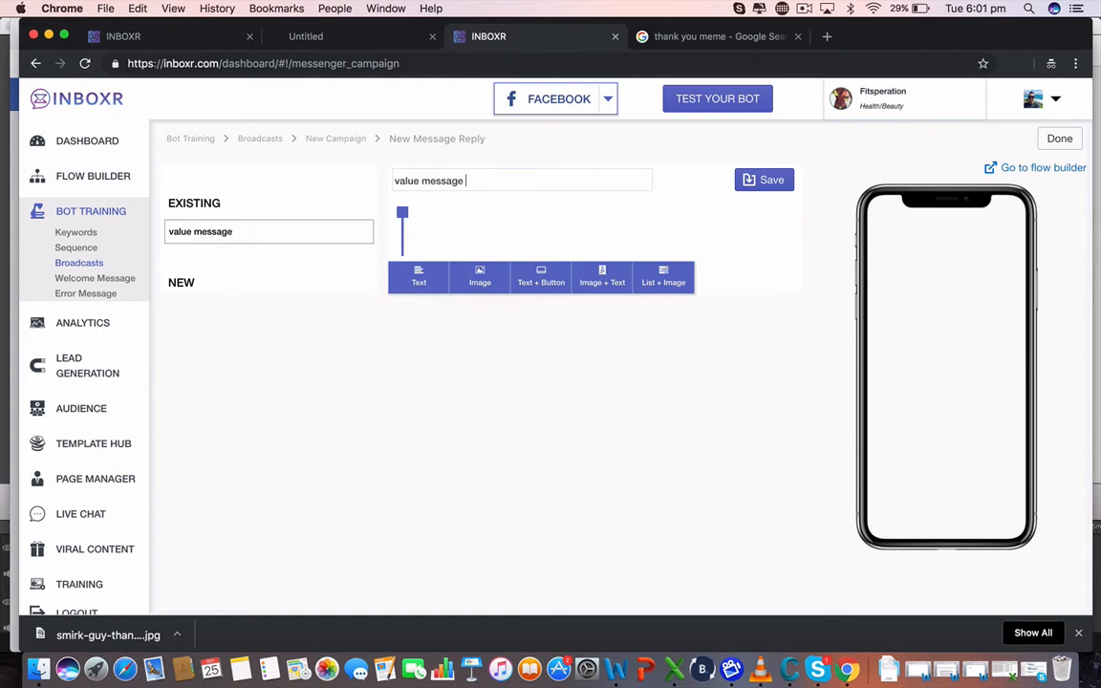
{"action": "type", "text": "fitness"}
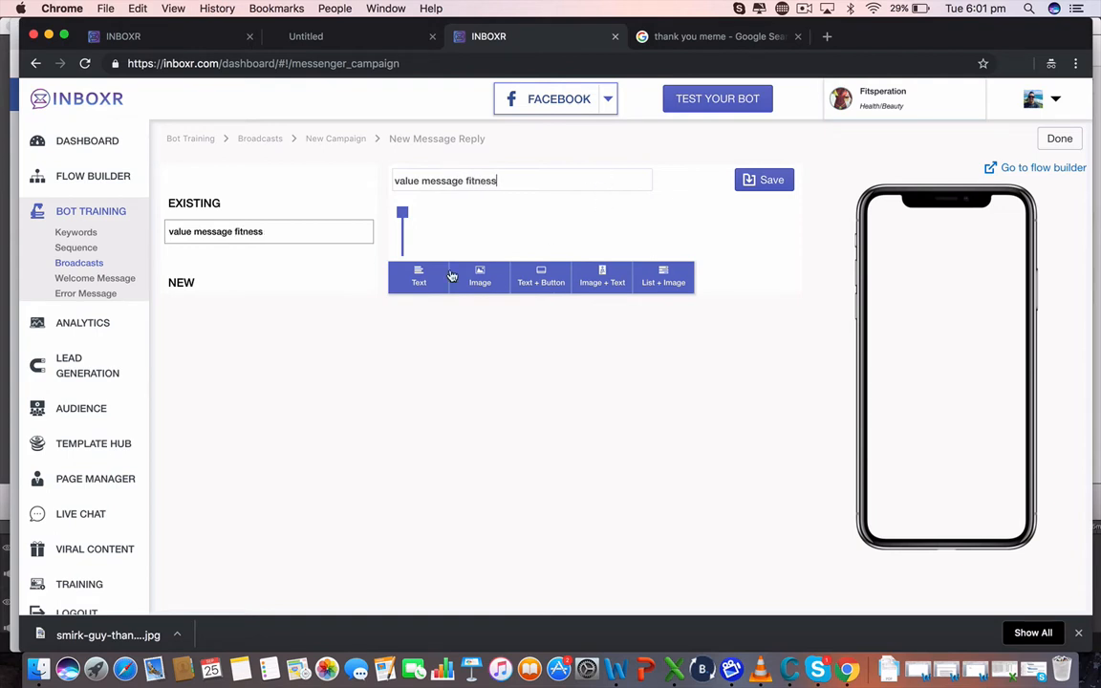
{"action": "mouse_move", "coordinate": [550, 277]}
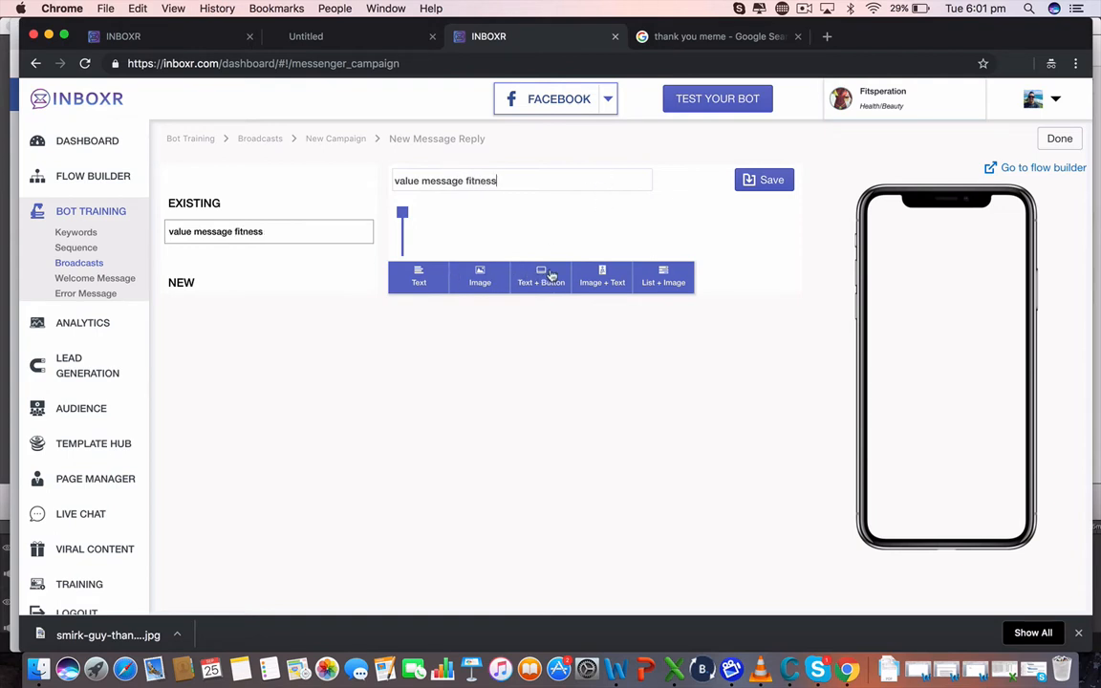
Step: Add a Text + Button card titled 'Fitness - how to lose 5 kgs in 3 weeks' and start its greeting text
{"action": "left_click", "coordinate": [602, 277]}
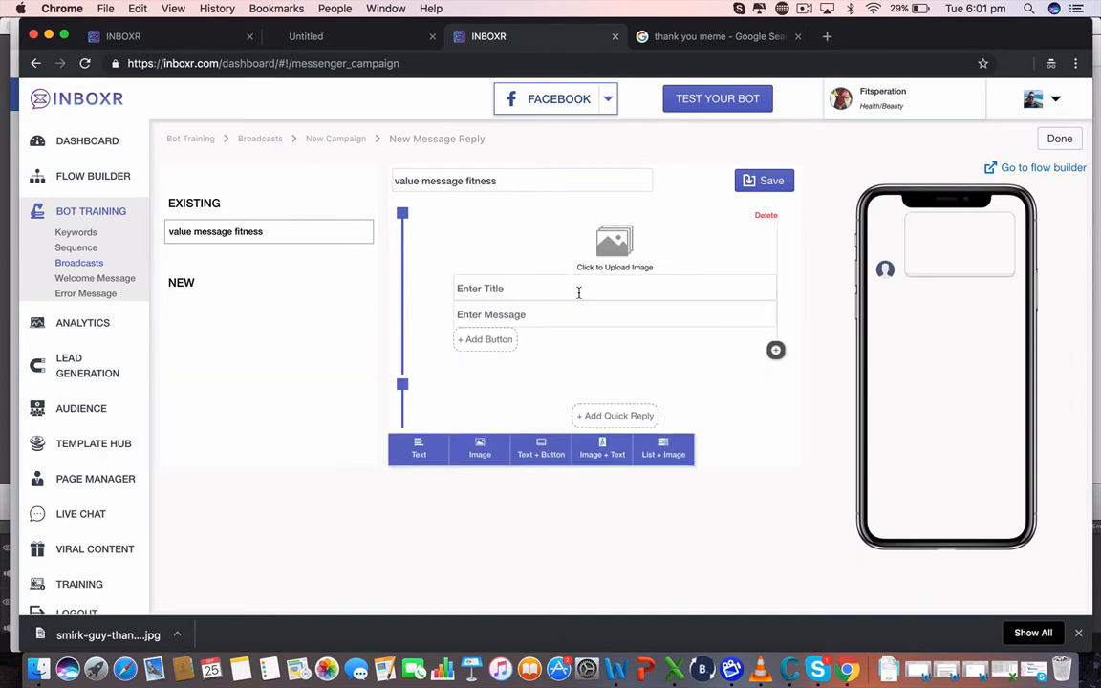
{"action": "type", "text": "Fitness -"}
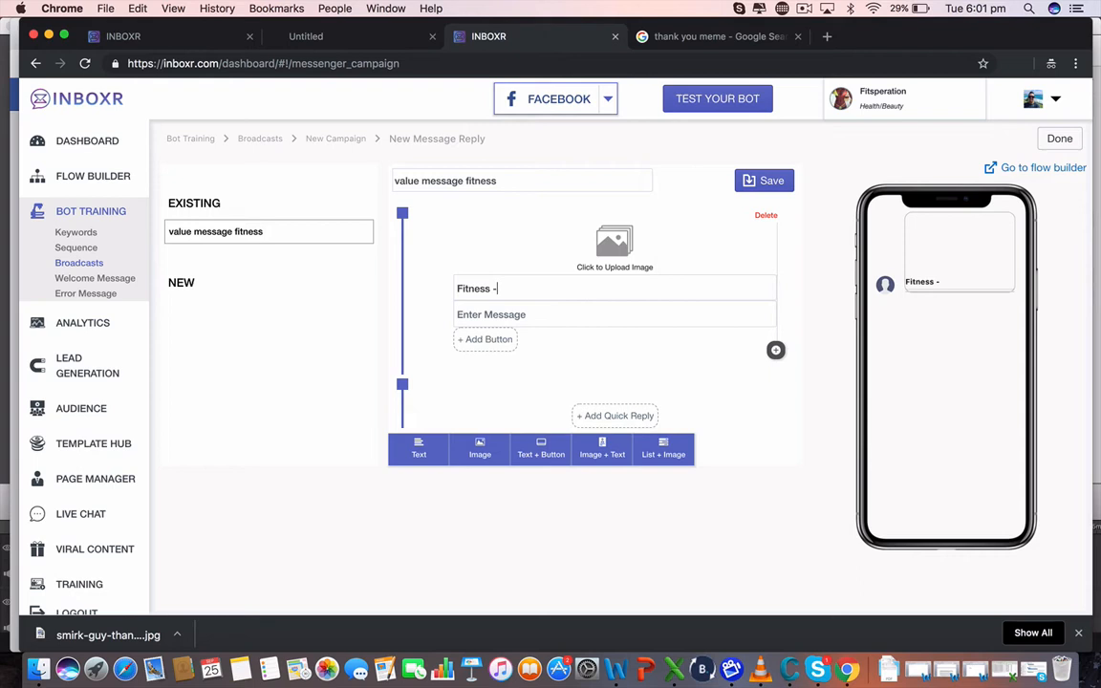
{"action": "type", "text": "how to lose 5 kgs"}
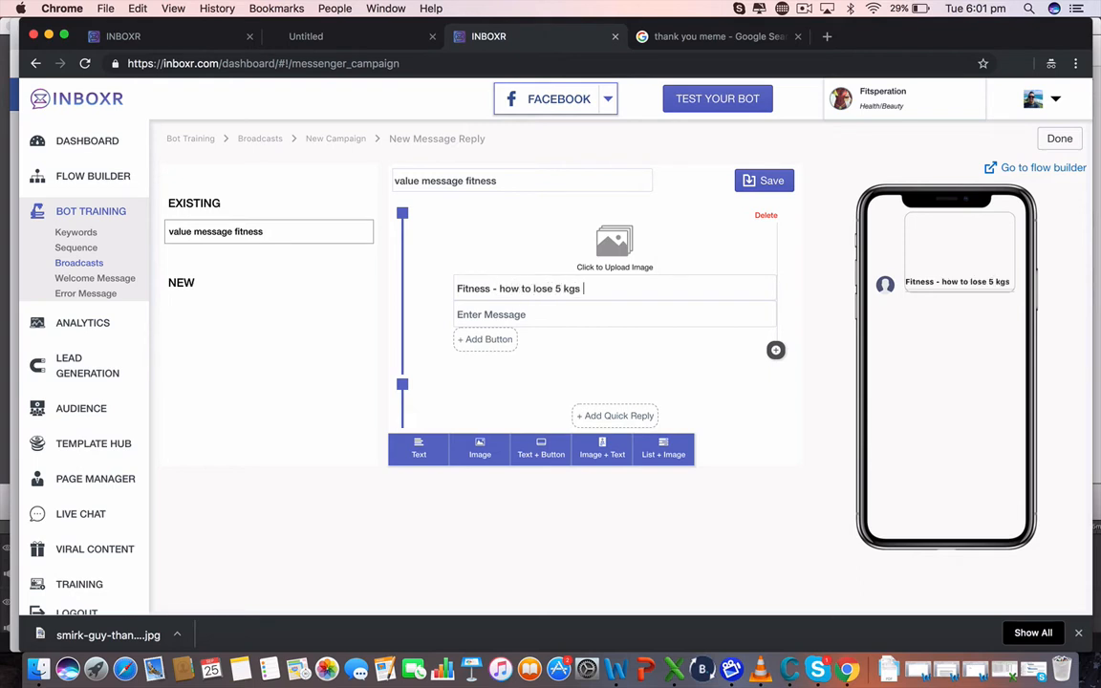
{"action": "type", "text": "in 3 weeks"}
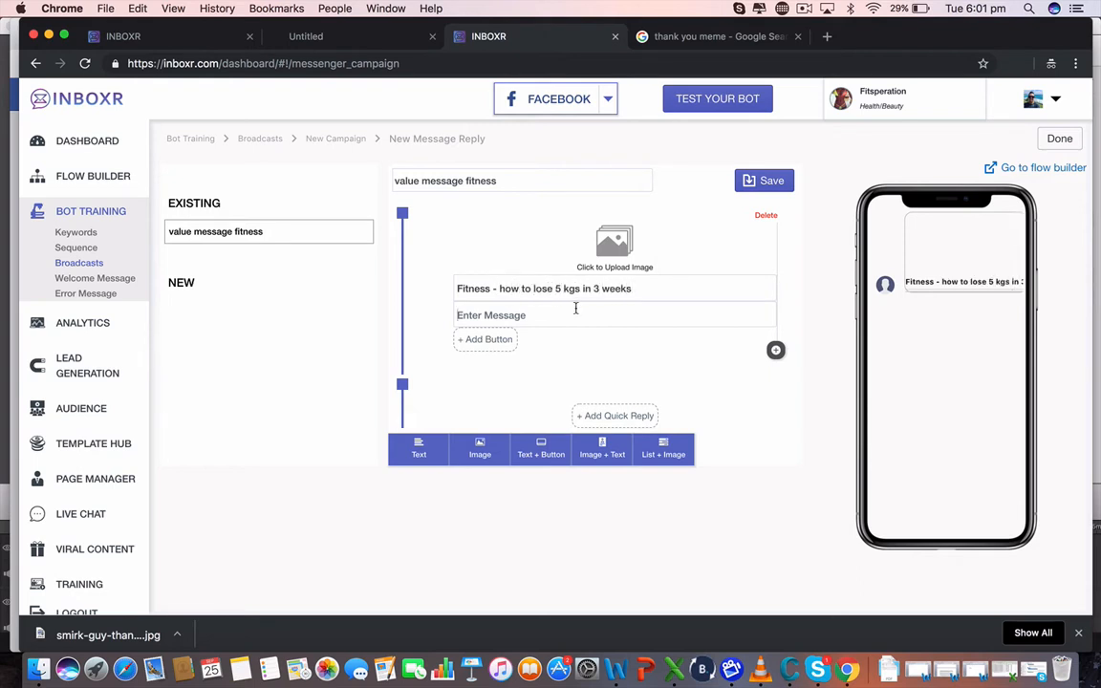
{"action": "type", "text": "Hey there, i thogu"}
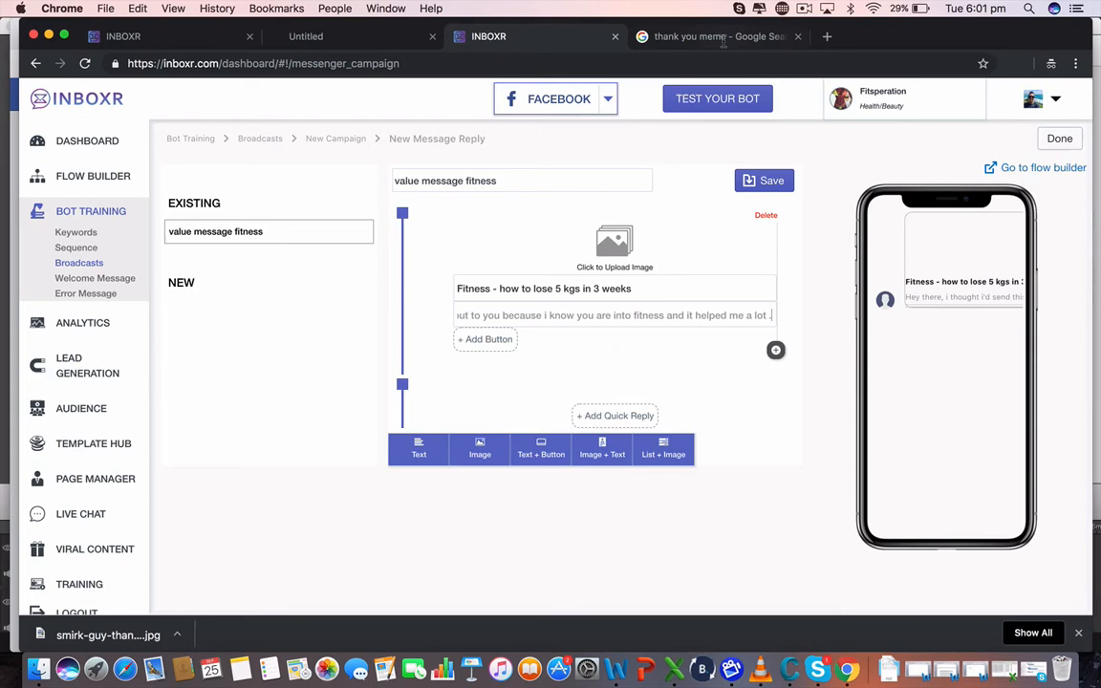
{"action": "left_click", "coordinate": [717, 36]}
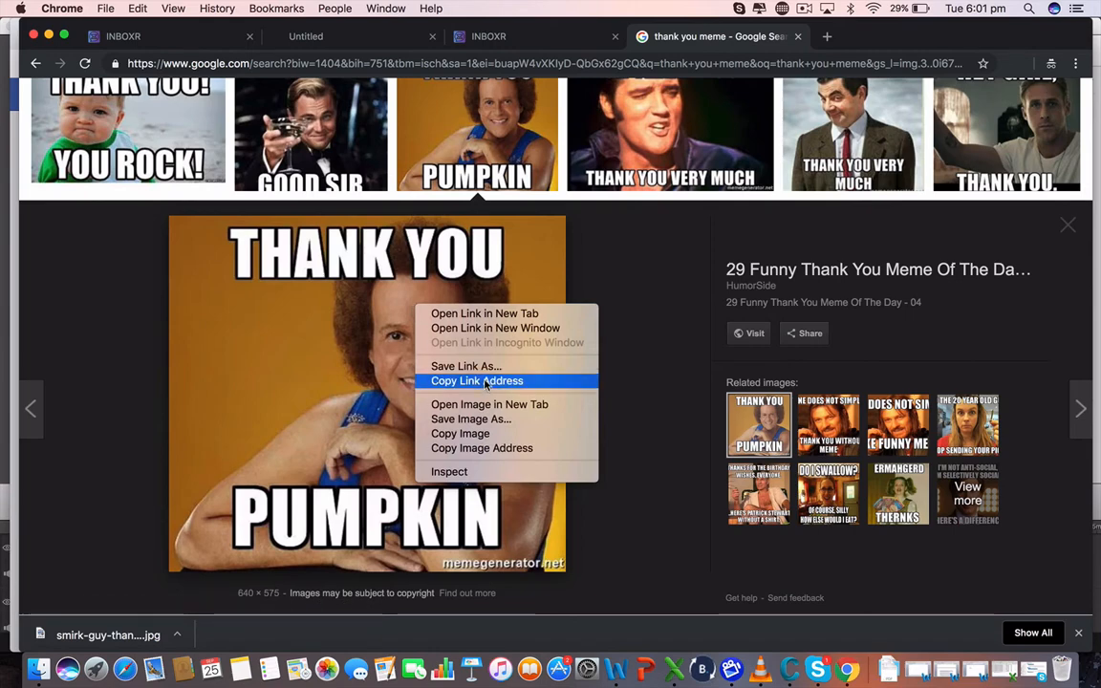
Step: Grab the thank-you meme image, then delete the titled image card from the reply
{"action": "left_click", "coordinate": [470, 418]}
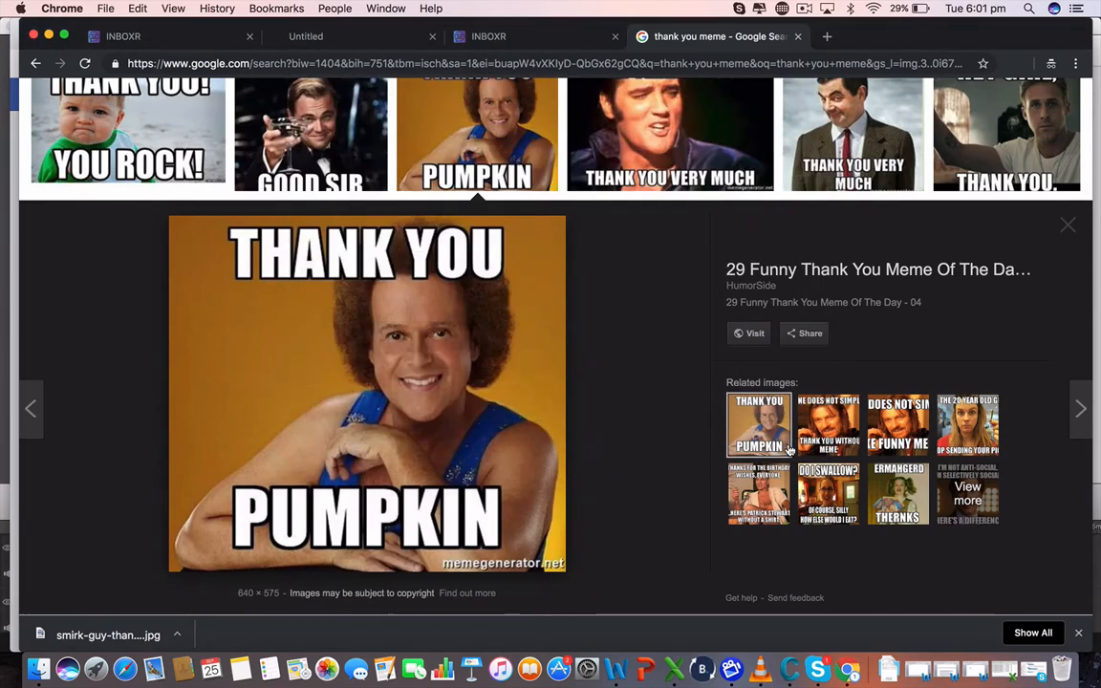
{"action": "left_click", "coordinate": [489, 36]}
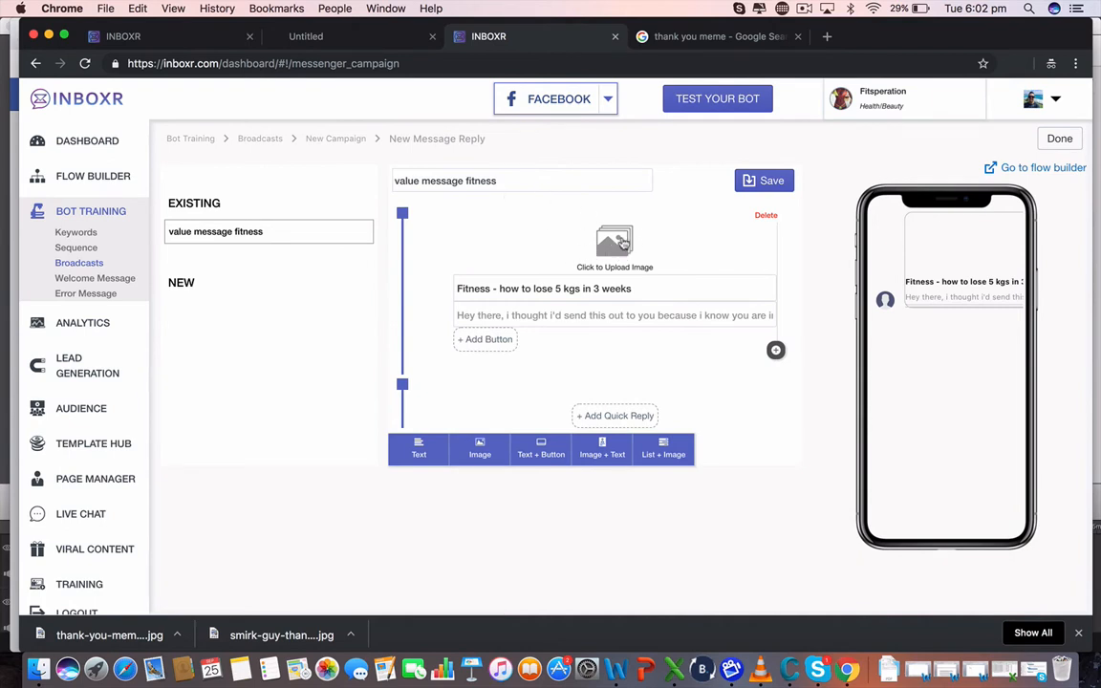
{"action": "mouse_move", "coordinate": [653, 233]}
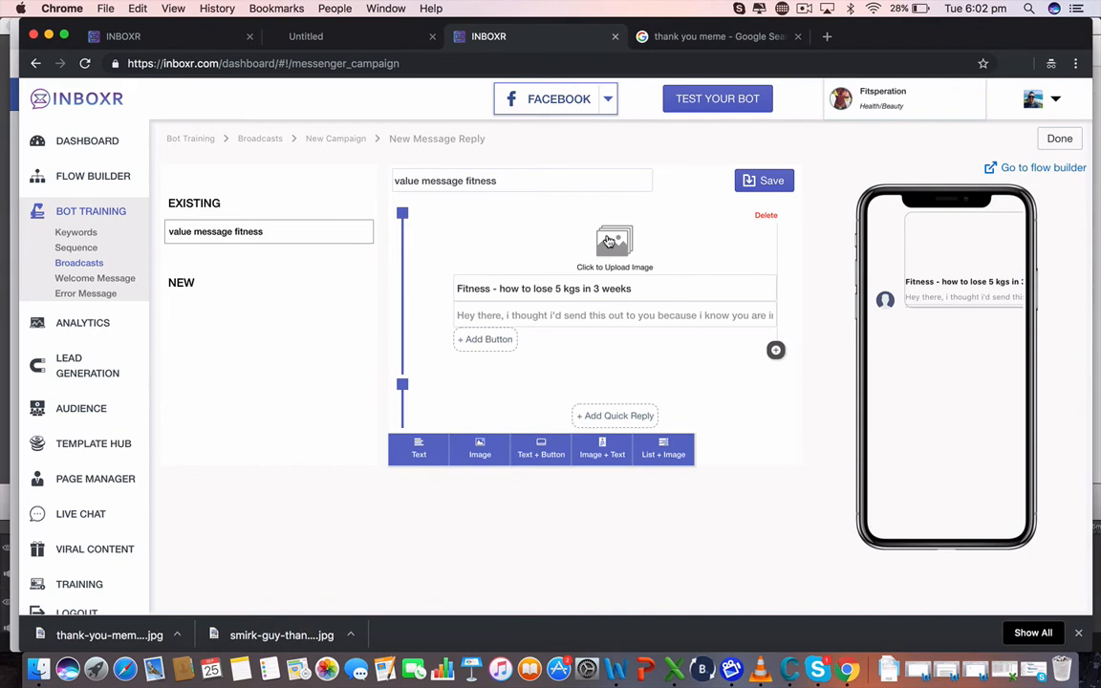
{"action": "mouse_move", "coordinate": [621, 241]}
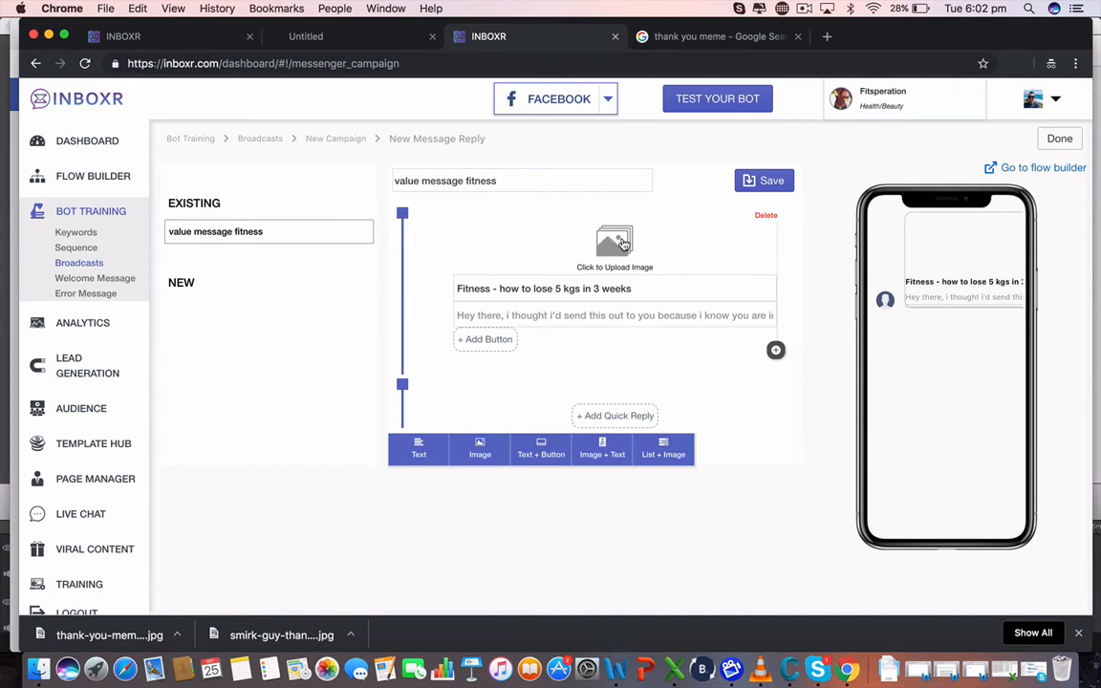
{"action": "left_click", "coordinate": [804, 7]}
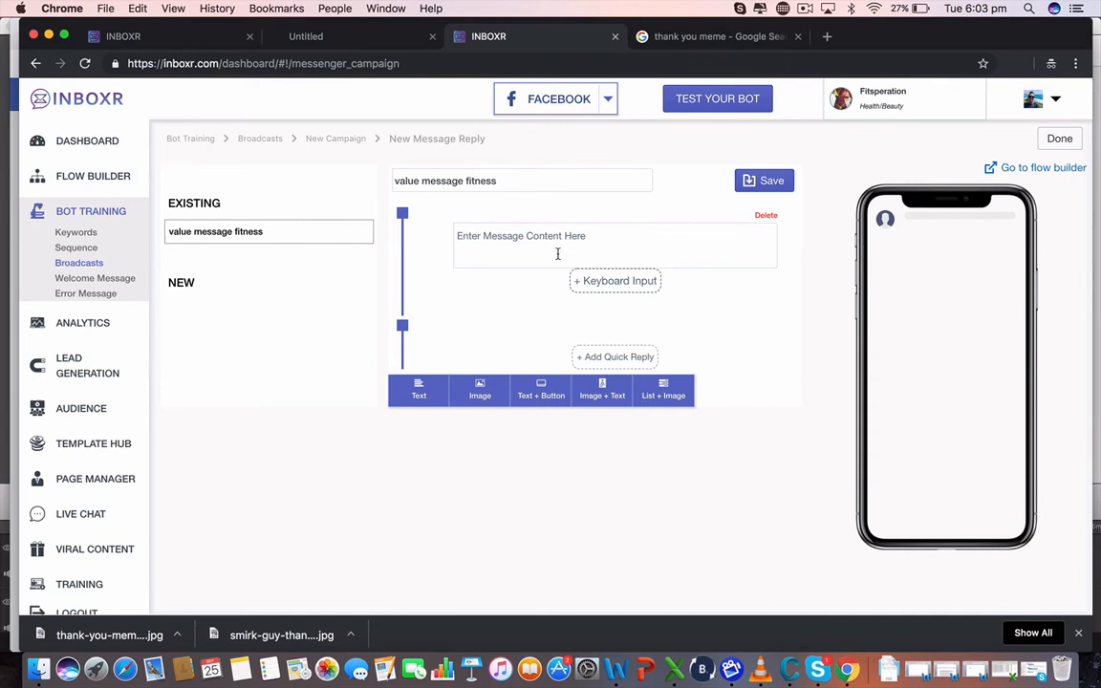
{"action": "mouse_move", "coordinate": [551, 264]}
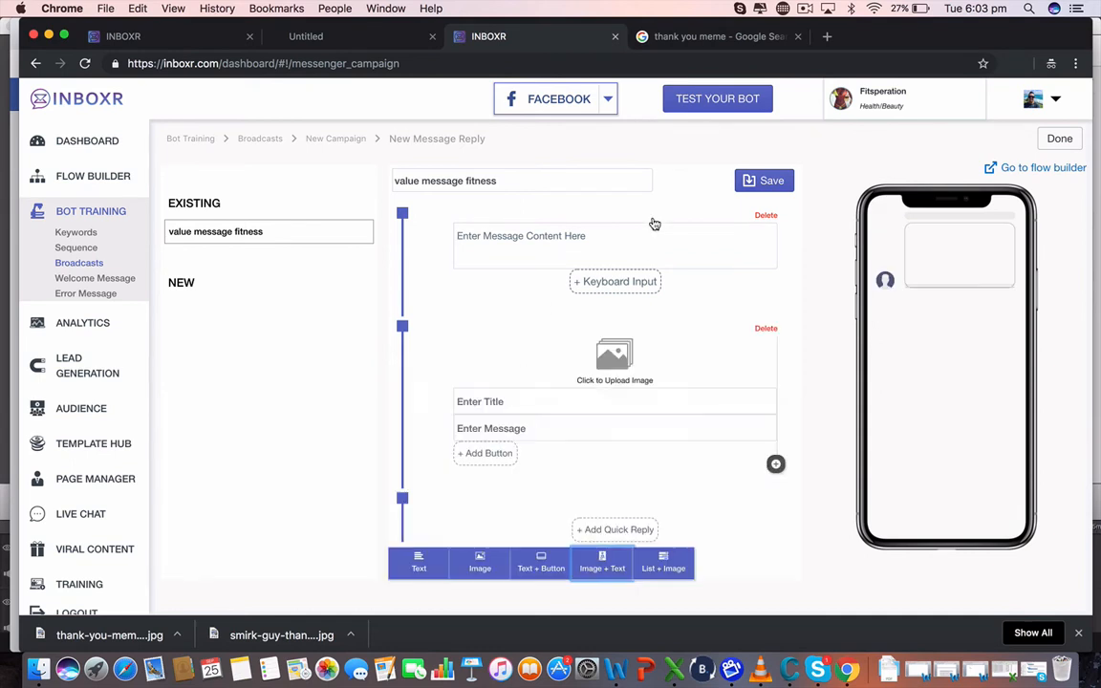
Step: Remove the extra image card and write the fitness text ending 'if you would like more info on this let me know', then finish the reply
{"action": "left_click", "coordinate": [765, 328]}
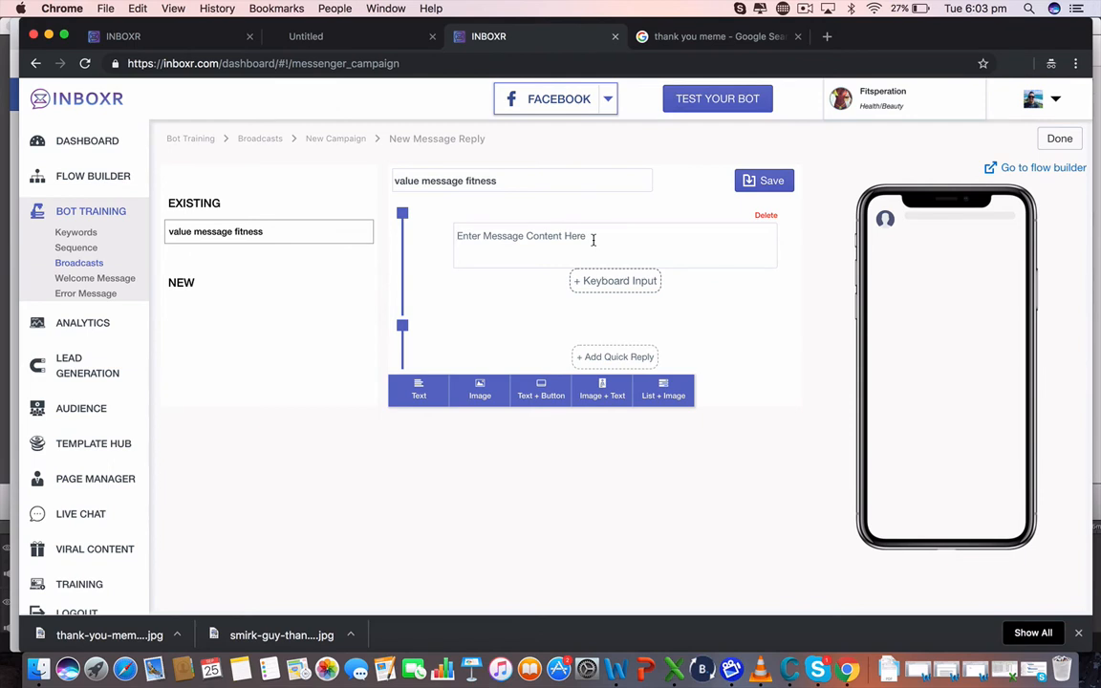
{"action": "type", "text": "Hey there, i thought i'd send this out to you because i know you are into fitness and it helped me a lot ."}
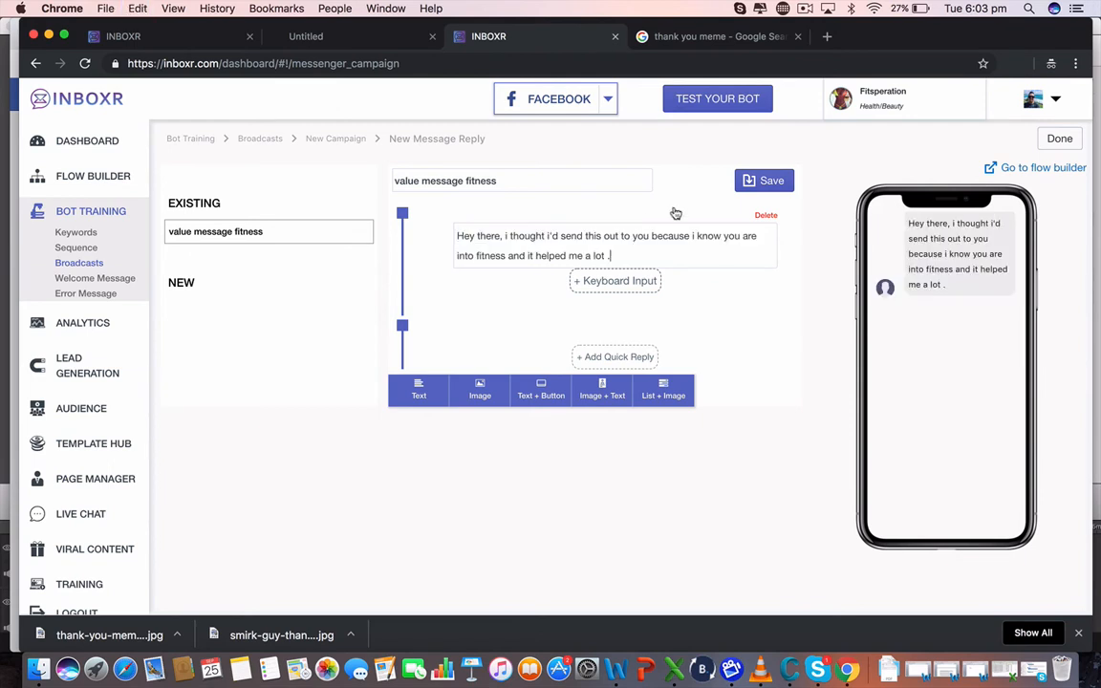
{"action": "type", "text": "ifg yo"}
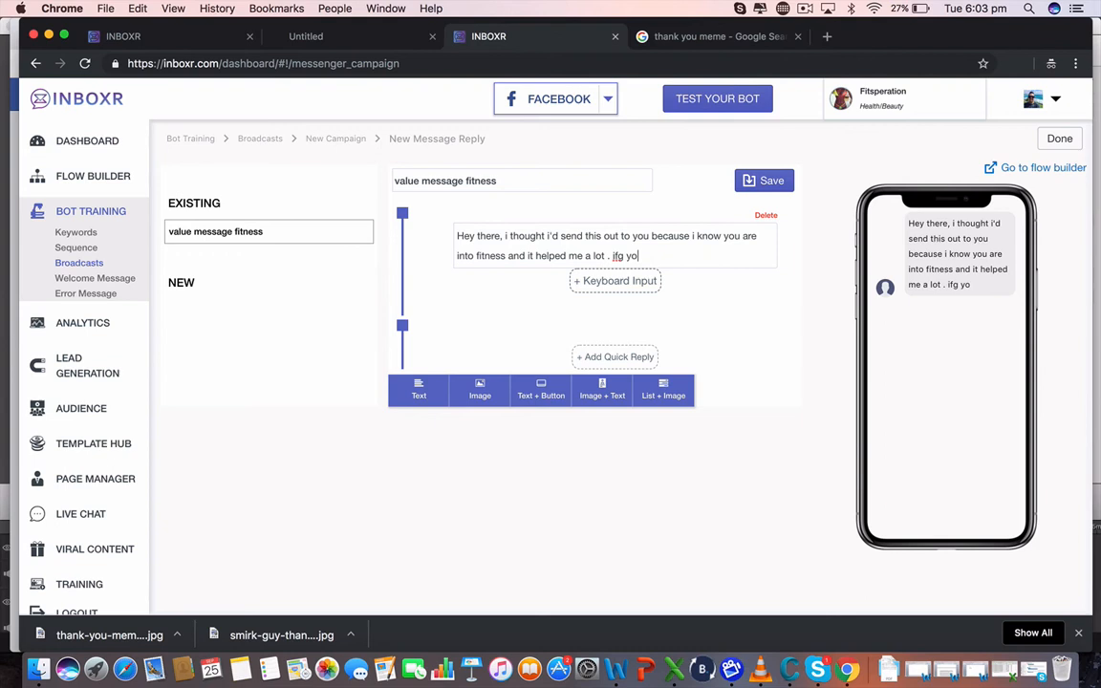
{"action": "type", "text": "if you would li"}
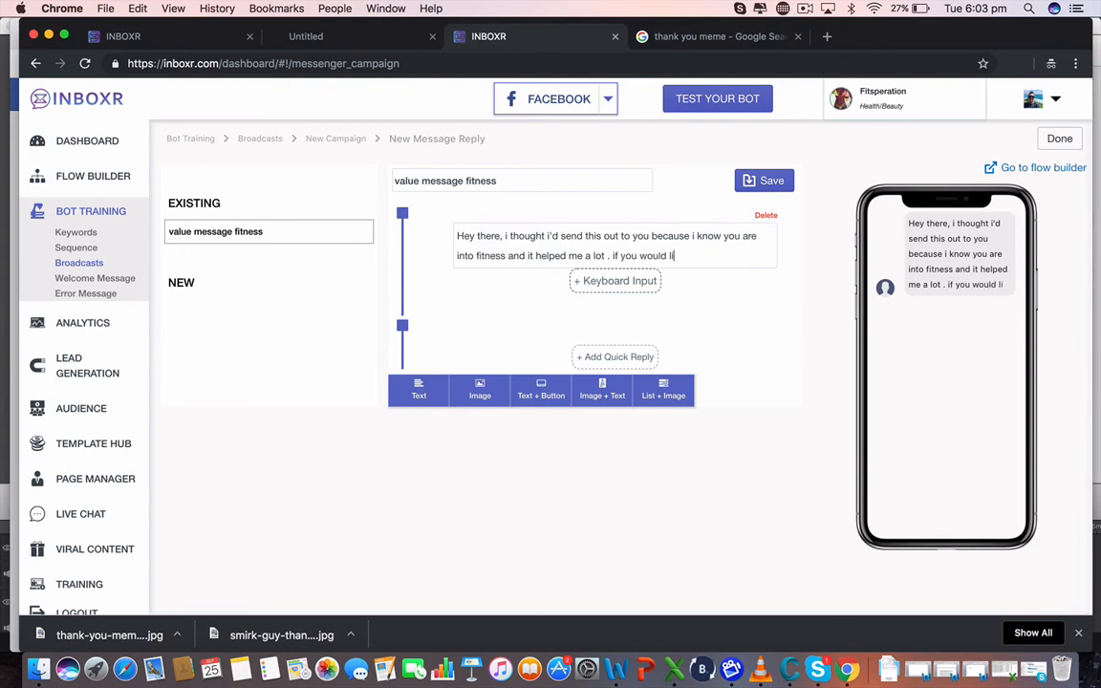
{"action": "type", "text": "ke more info o"}
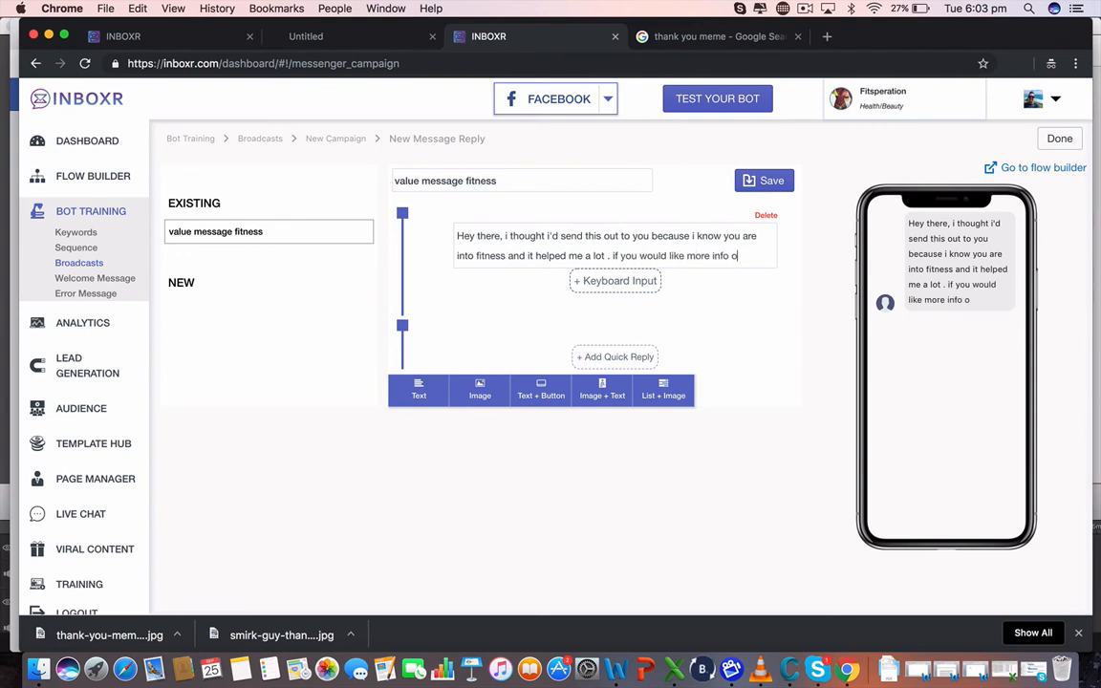
{"action": "type", "text": "n this let me know"}
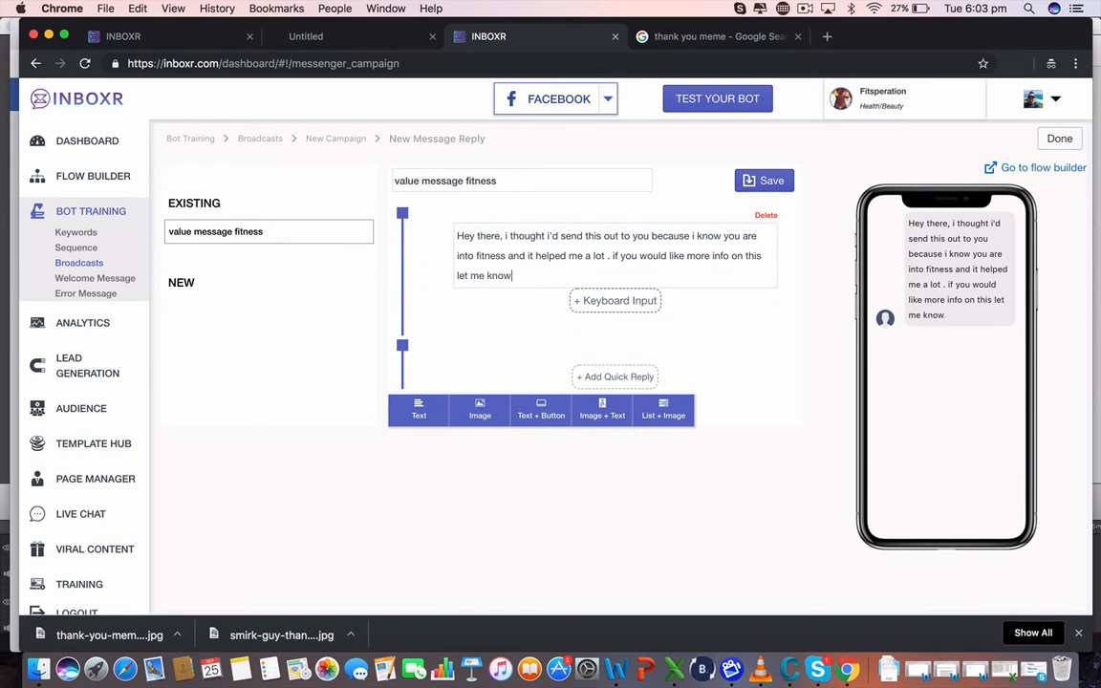
{"action": "left_click", "coordinate": [765, 179]}
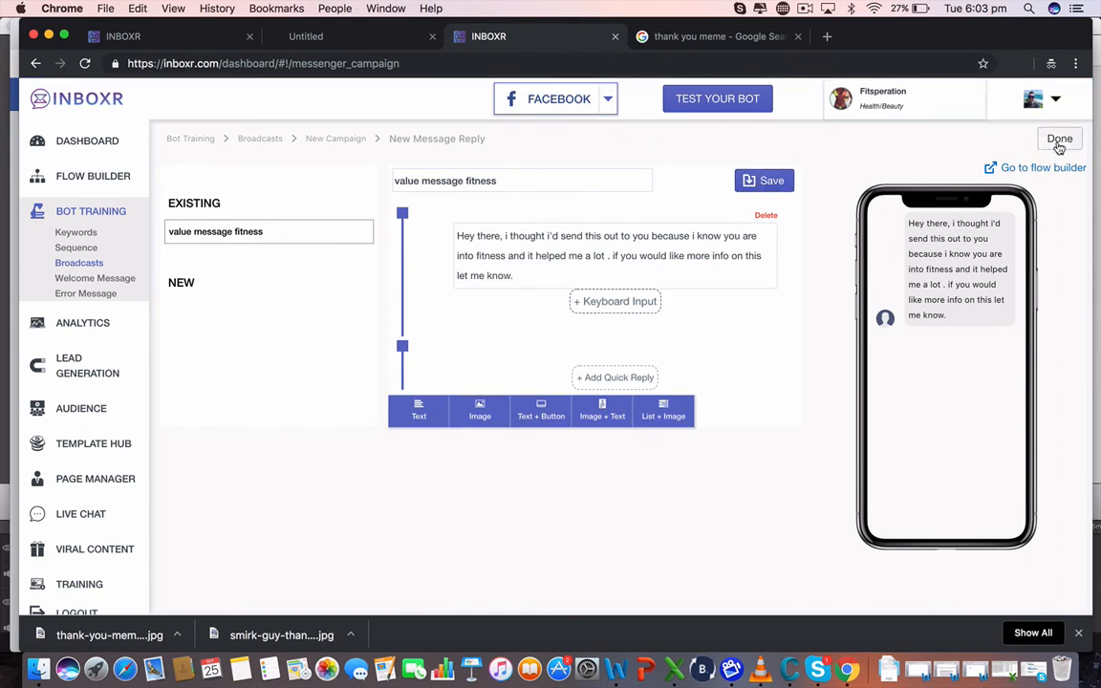
{"action": "left_click", "coordinate": [1058, 137]}
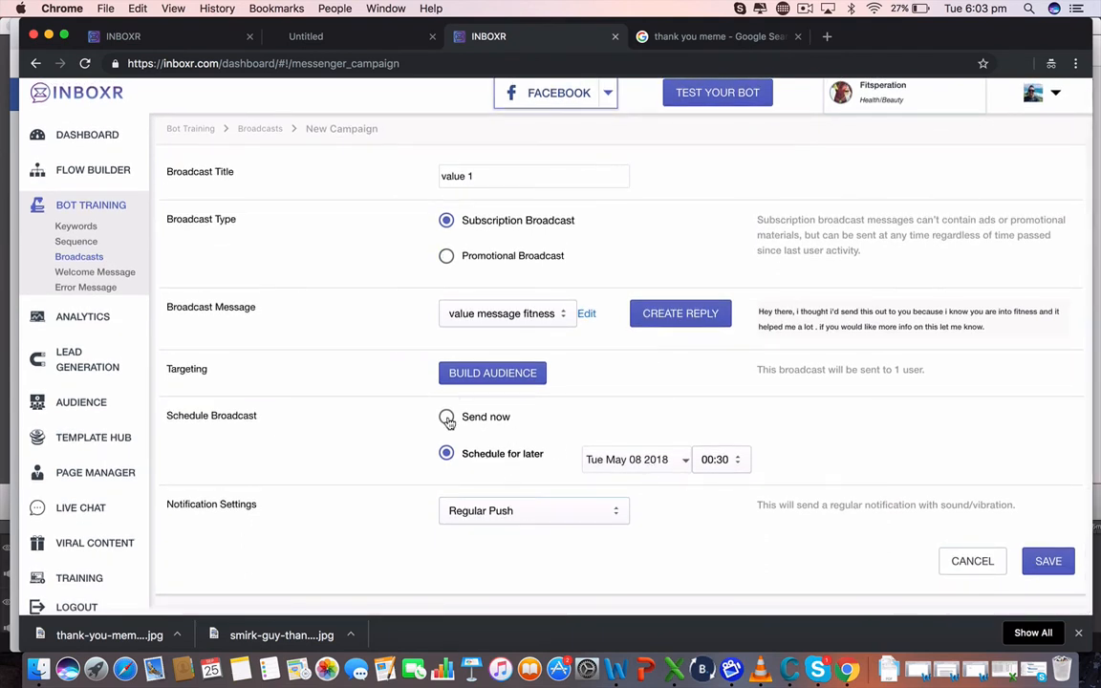
Step: Set the broadcast to send now, try Silent and No Push before keeping Regular Push, and save it
{"action": "left_click", "coordinate": [447, 416]}
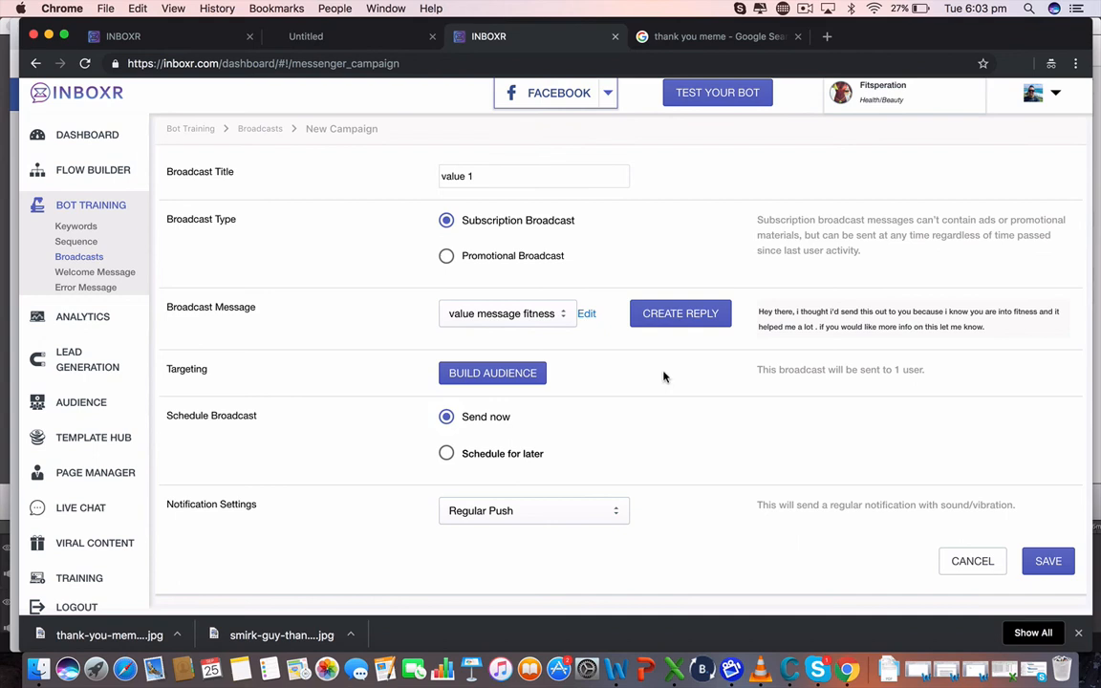
{"action": "mouse_move", "coordinate": [369, 375]}
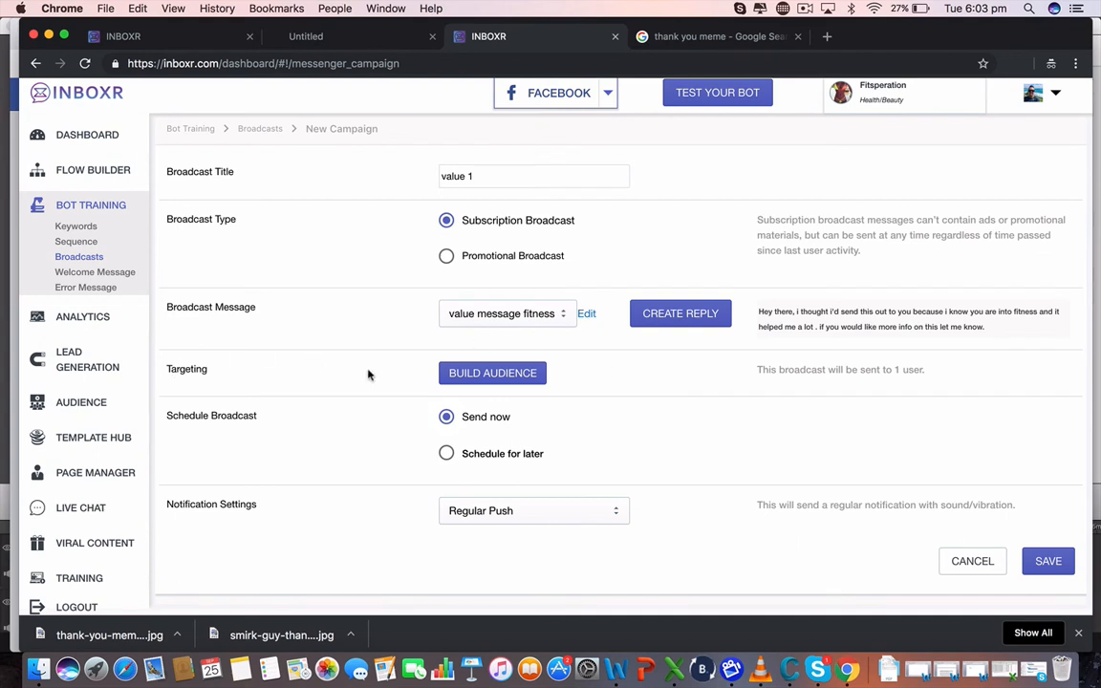
{"action": "mouse_move", "coordinate": [856, 371]}
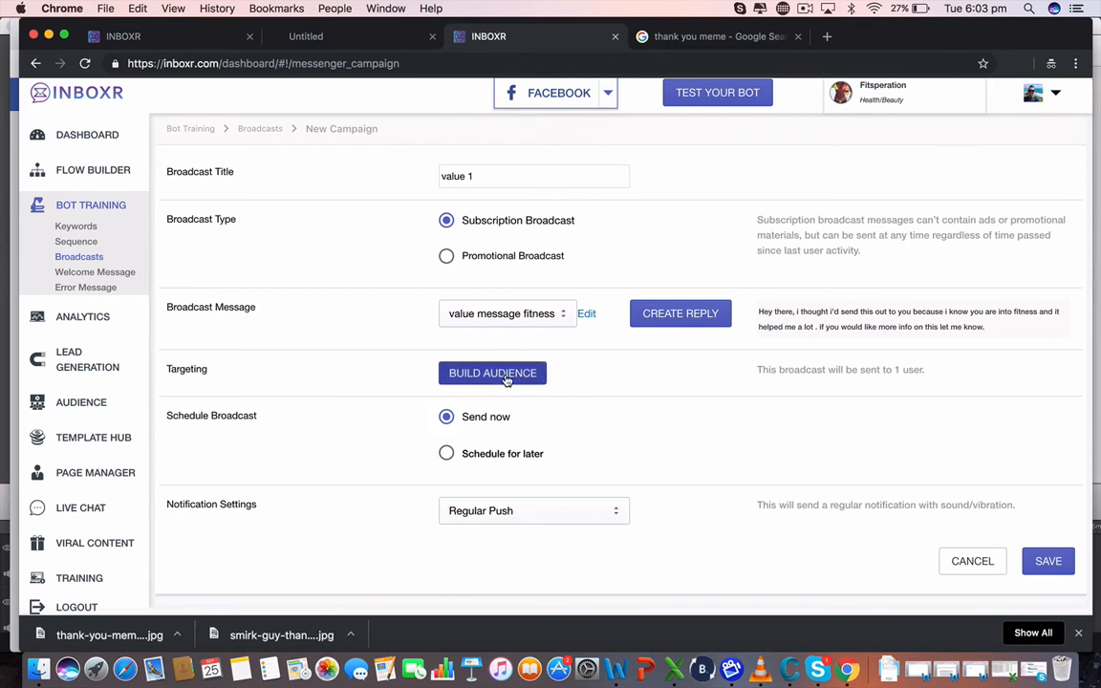
{"action": "left_click", "coordinate": [493, 373]}
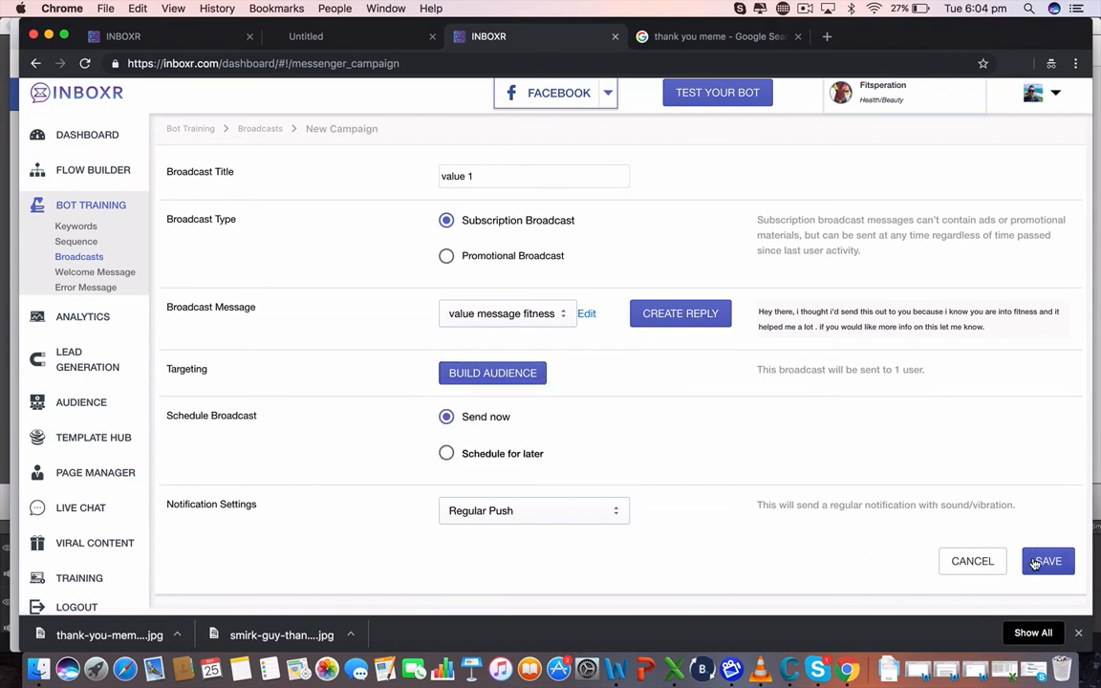
{"action": "mouse_move", "coordinate": [615, 512]}
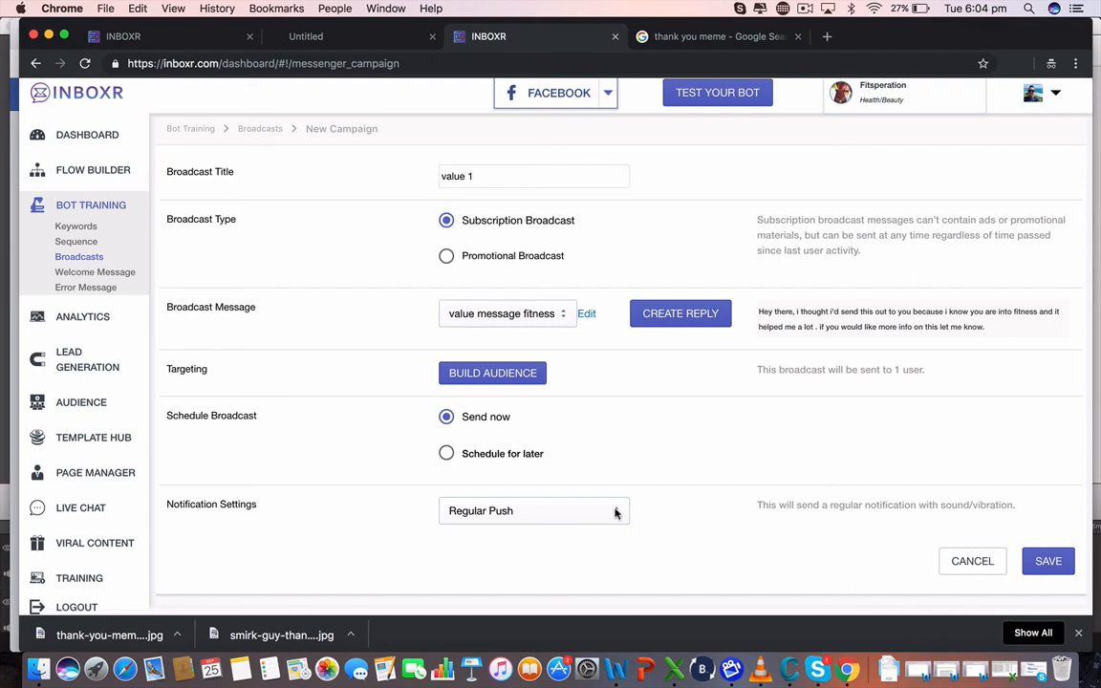
{"action": "left_click", "coordinate": [533, 510]}
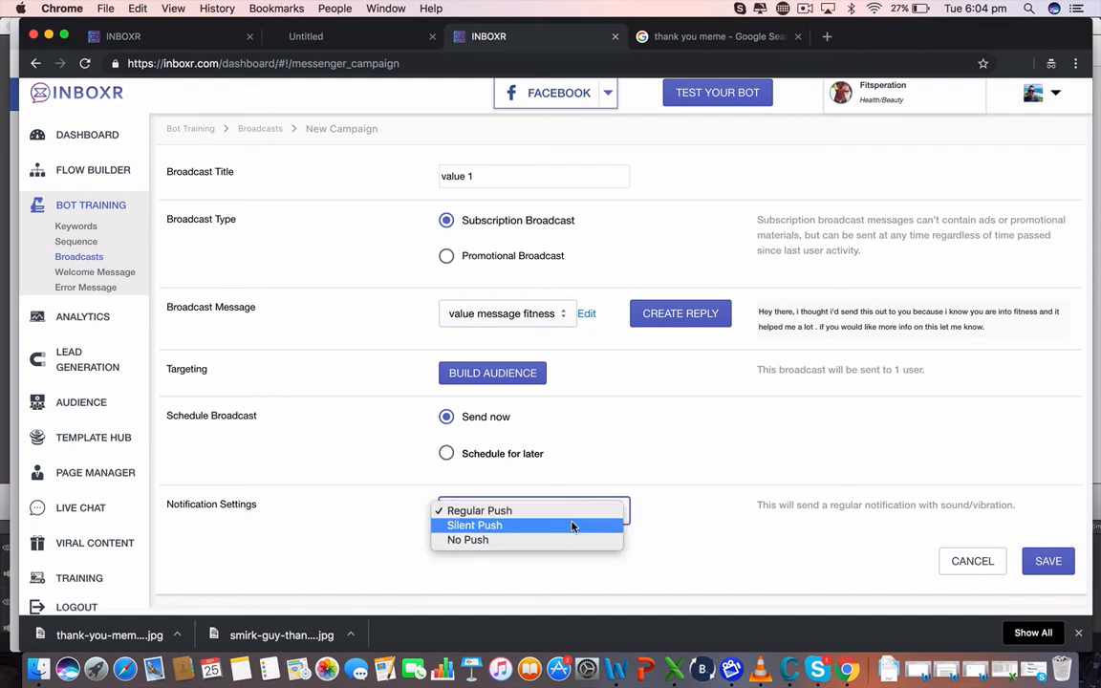
{"action": "left_click", "coordinate": [474, 524]}
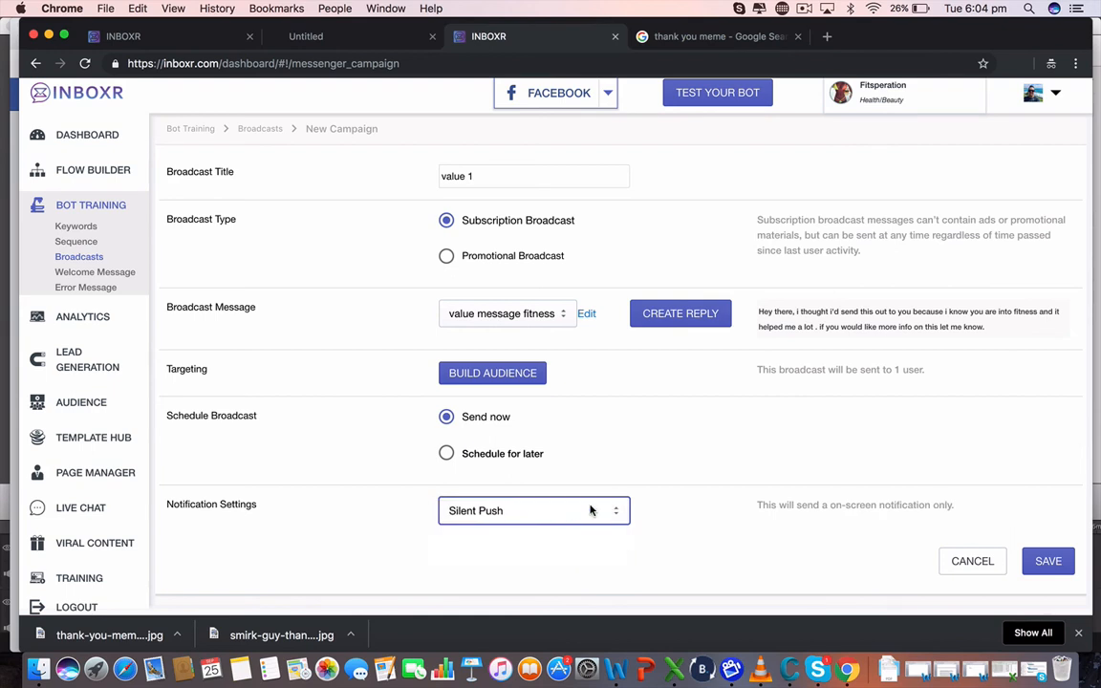
{"action": "left_click", "coordinate": [533, 510]}
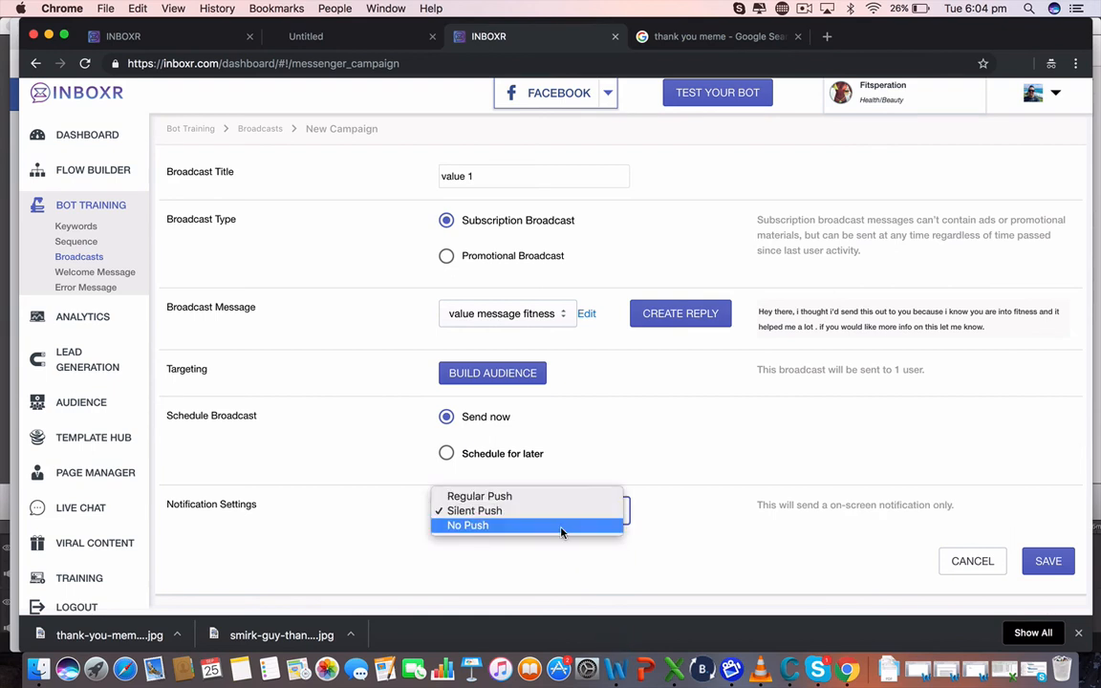
{"action": "left_click", "coordinate": [466, 523]}
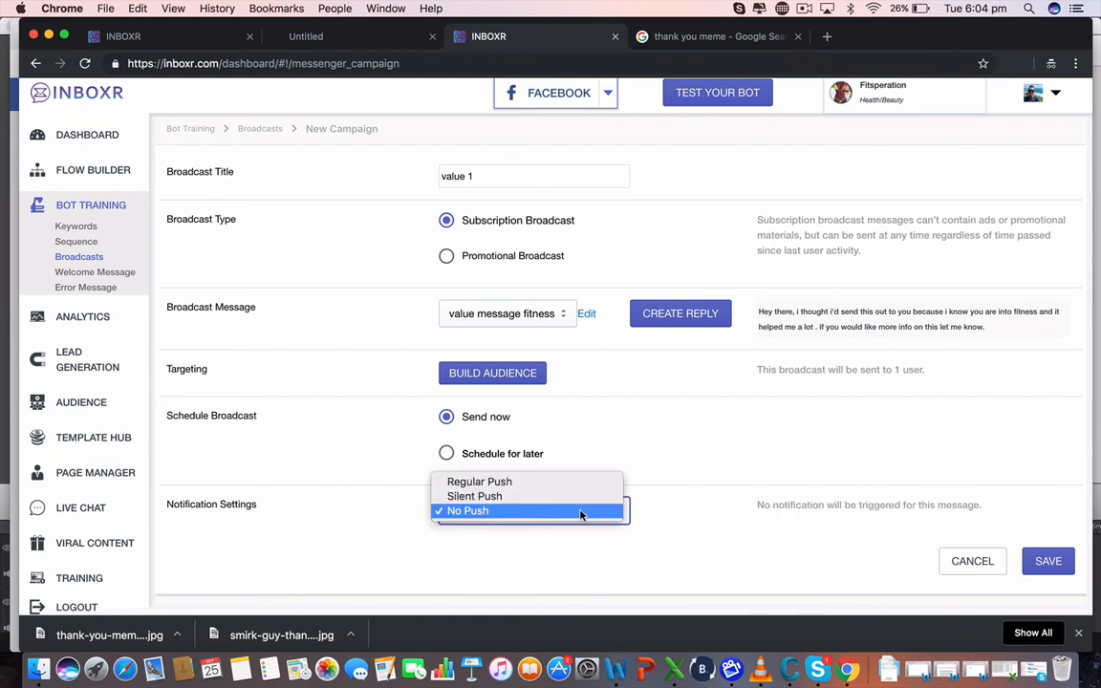
{"action": "left_click", "coordinate": [480, 482]}
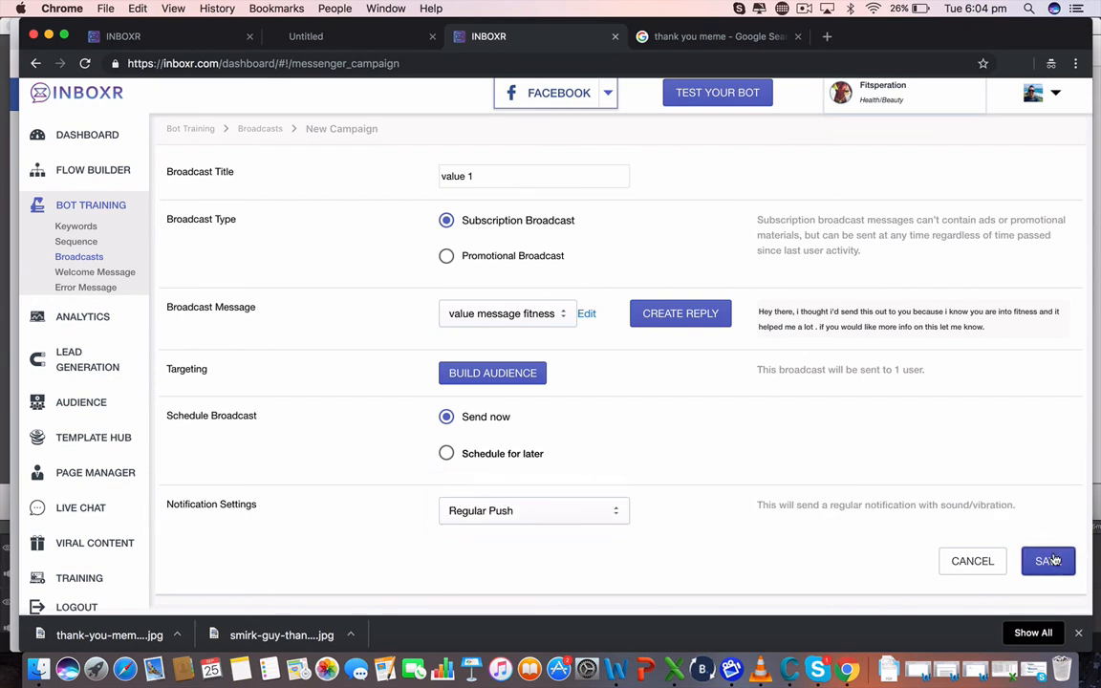
{"action": "left_click", "coordinate": [1047, 562]}
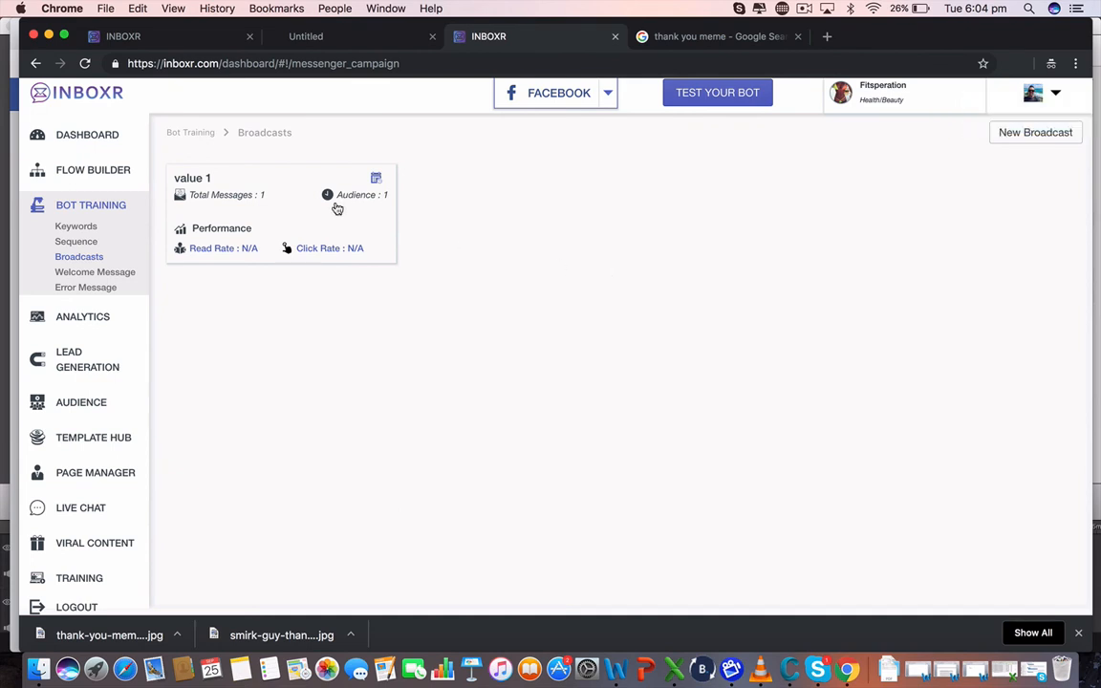
{"action": "mouse_move", "coordinate": [206, 235]}
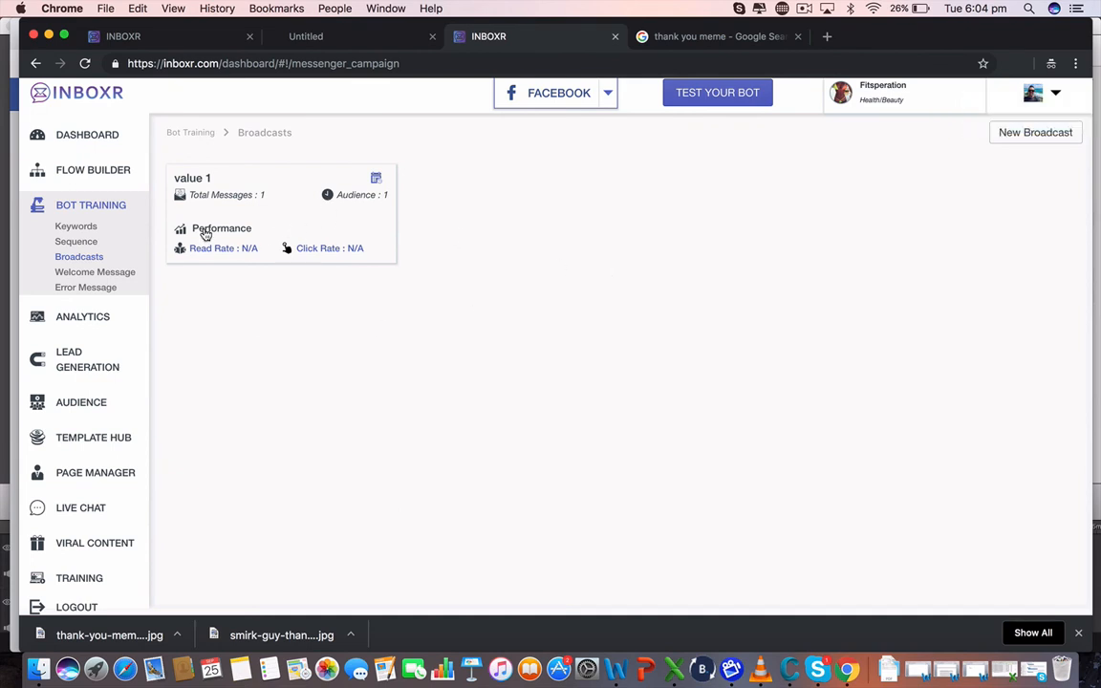
{"action": "mouse_move", "coordinate": [826, 112]}
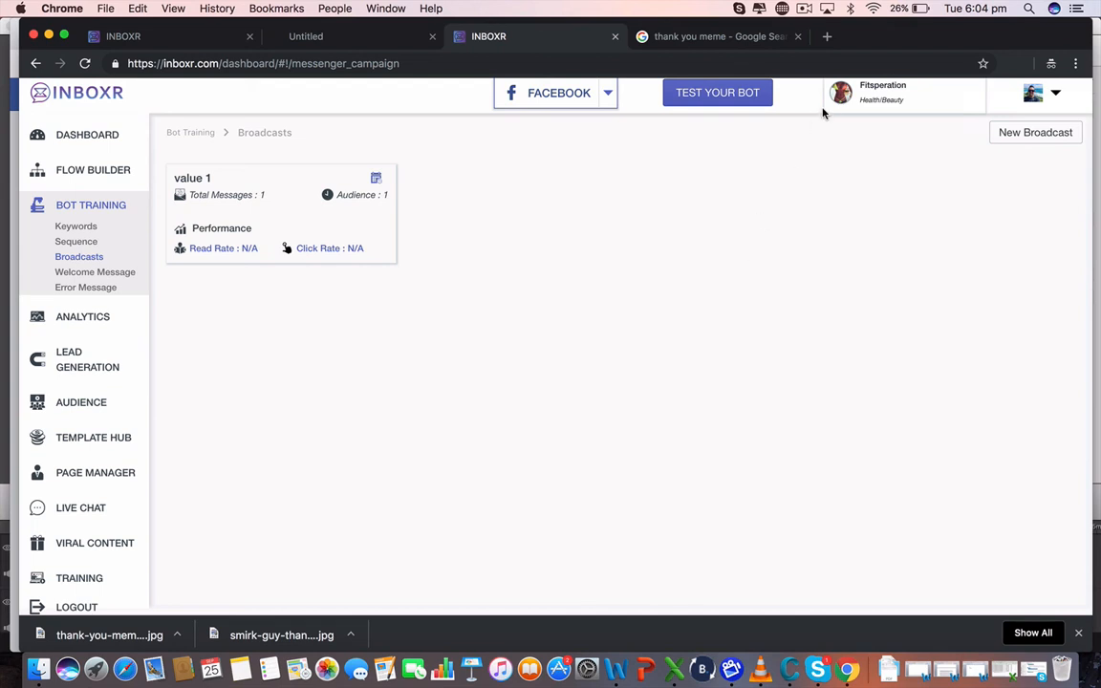
{"action": "mouse_move", "coordinate": [888, 96]}
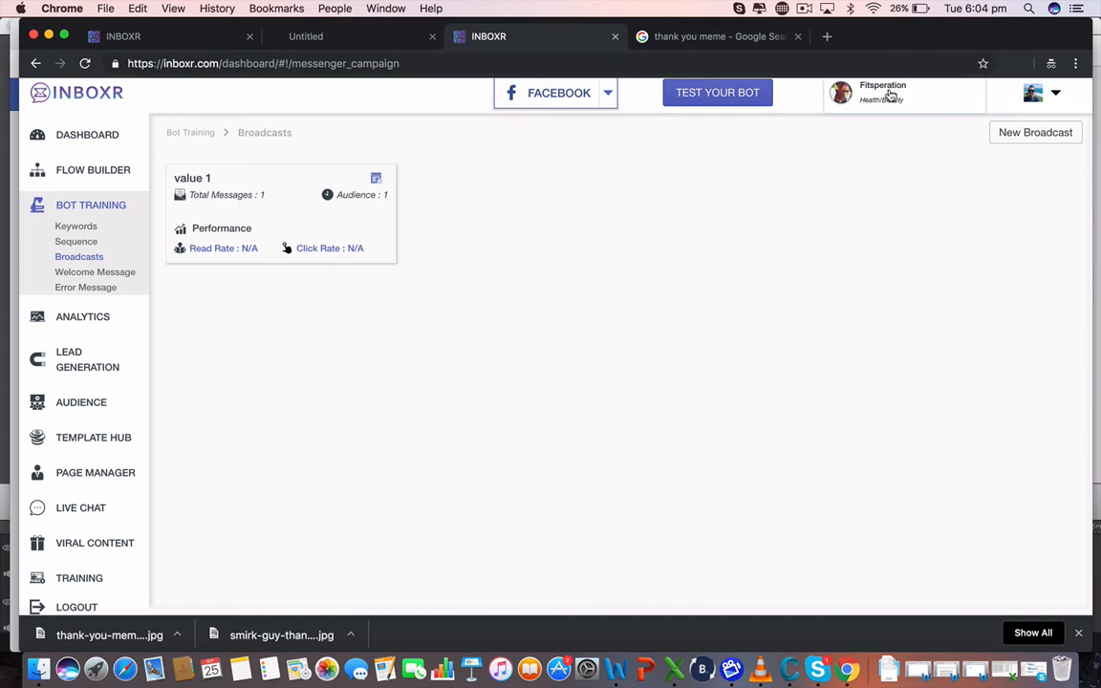
{"action": "mouse_move", "coordinate": [719, 309]}
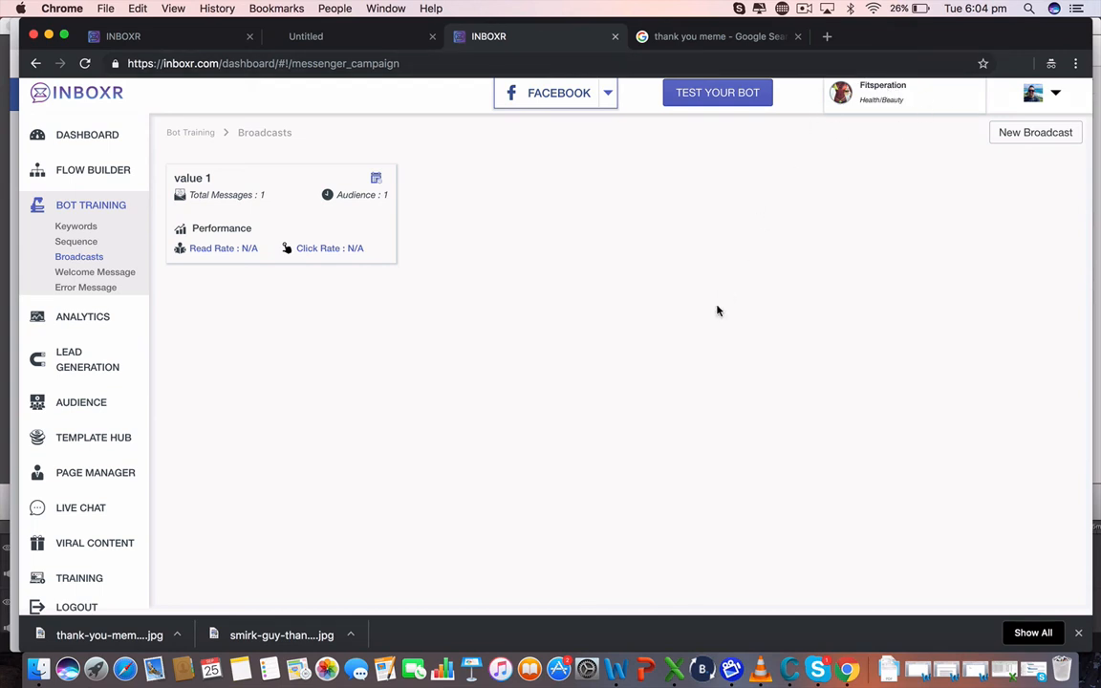
{"action": "mouse_move", "coordinate": [707, 144]}
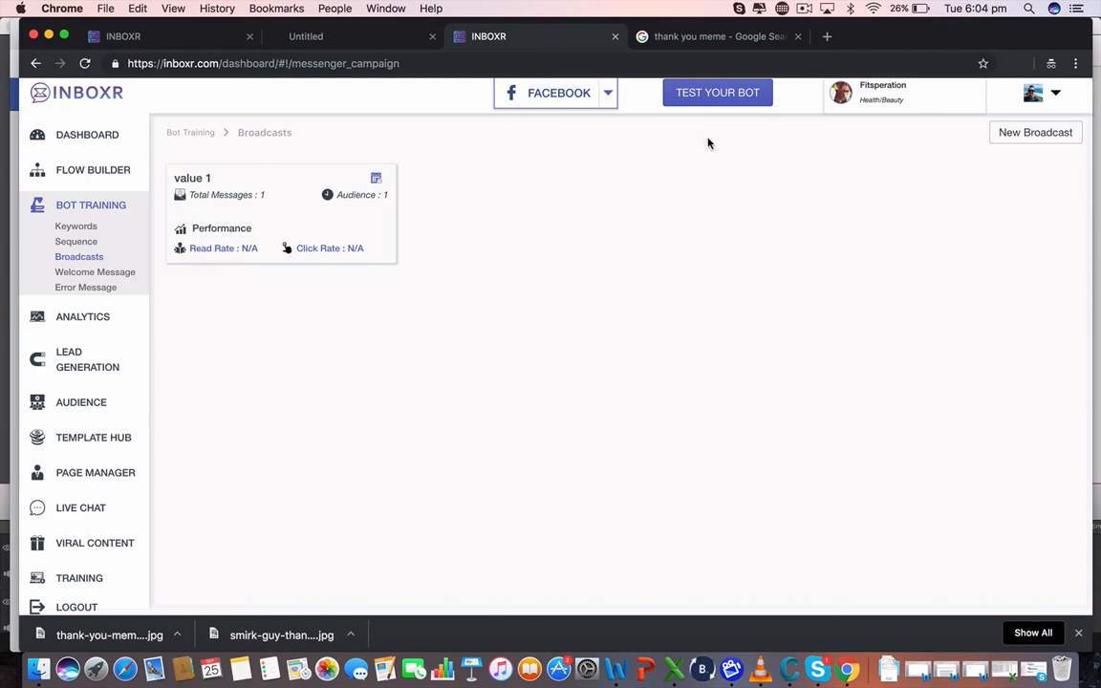
{"action": "mouse_move", "coordinate": [182, 256]}
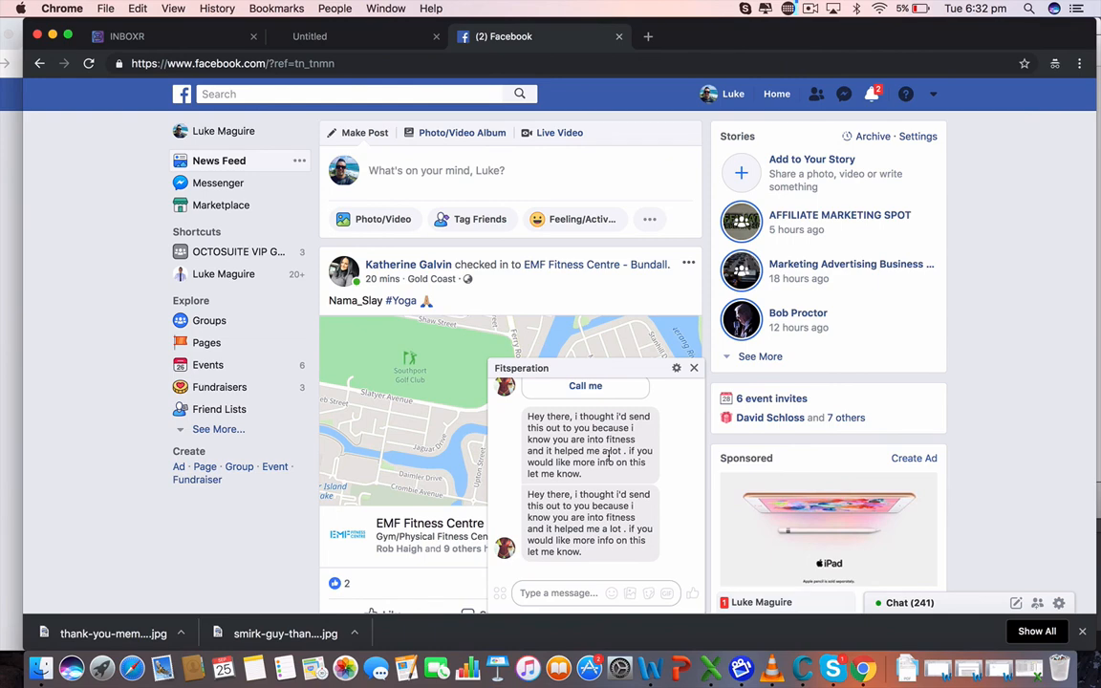
Step: Check the Fitsperation Messenger chat for the received fitness message
{"action": "left_click", "coordinate": [810, 8]}
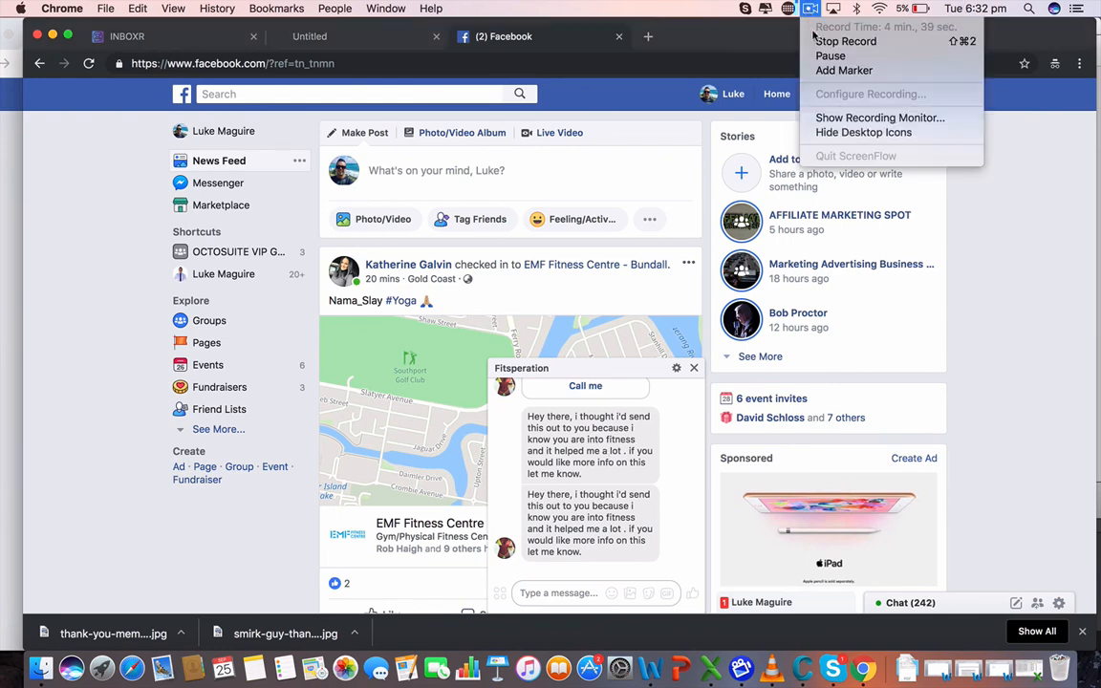